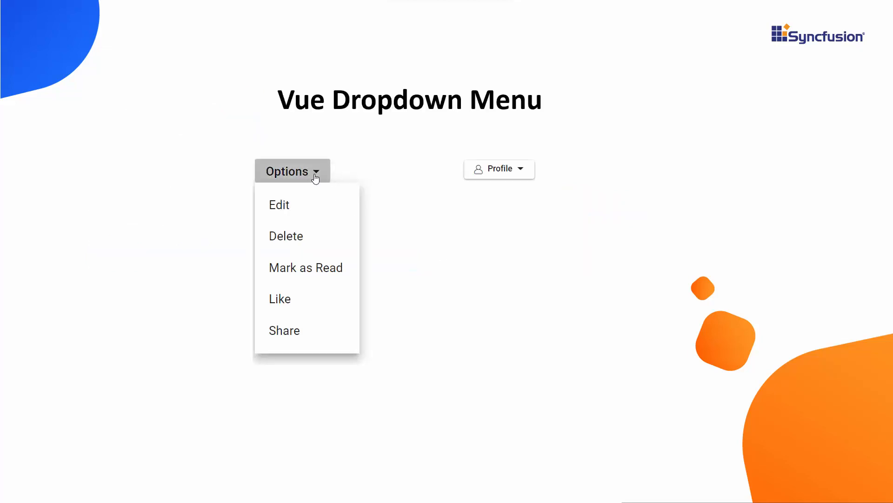
mouse_move(313, 181)
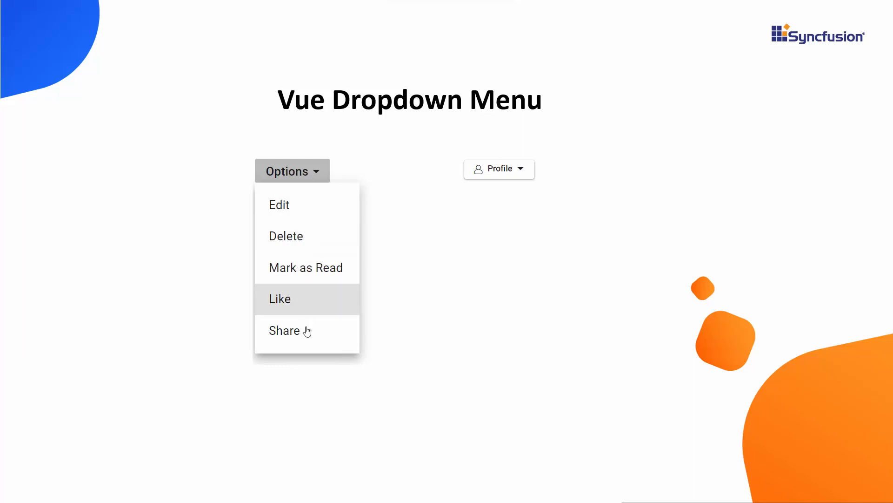
Scaffold a Vite project named myvueapp using npm create vite@latest, choosing Vue and JavaScript
left_click(499, 168)
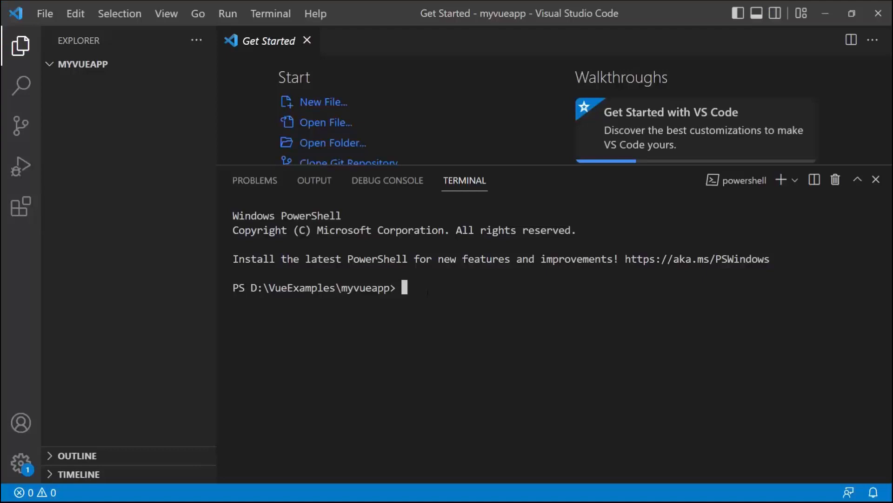
type("npm create")
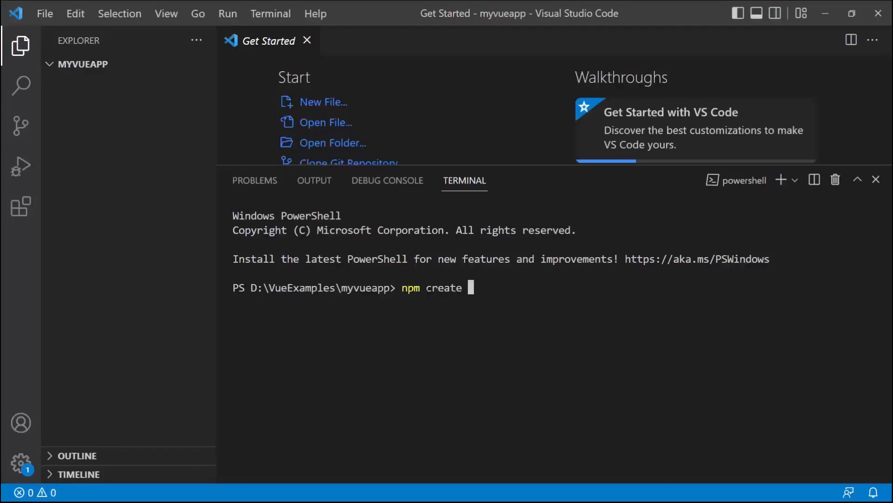
type("vite@latest")
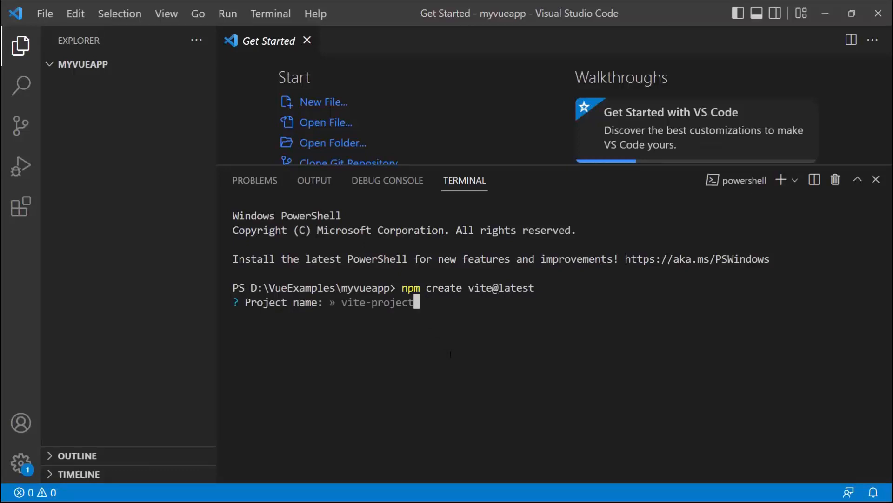
type("myvueapp")
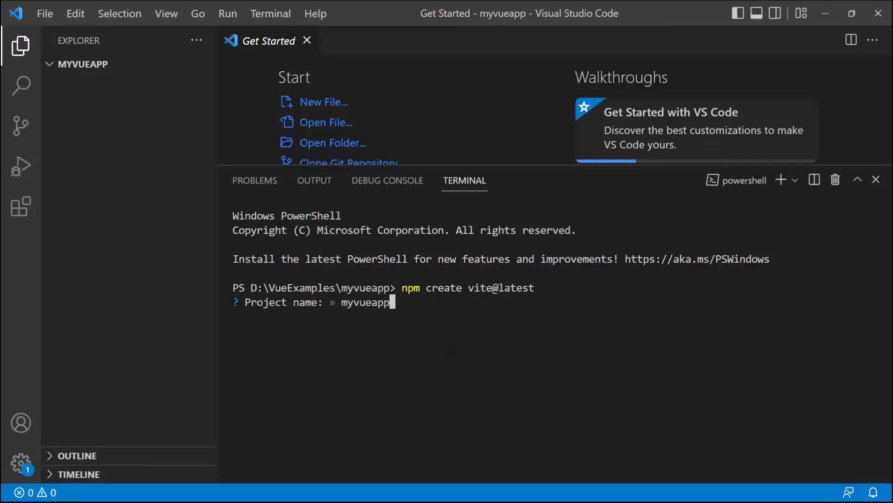
key("Enter")
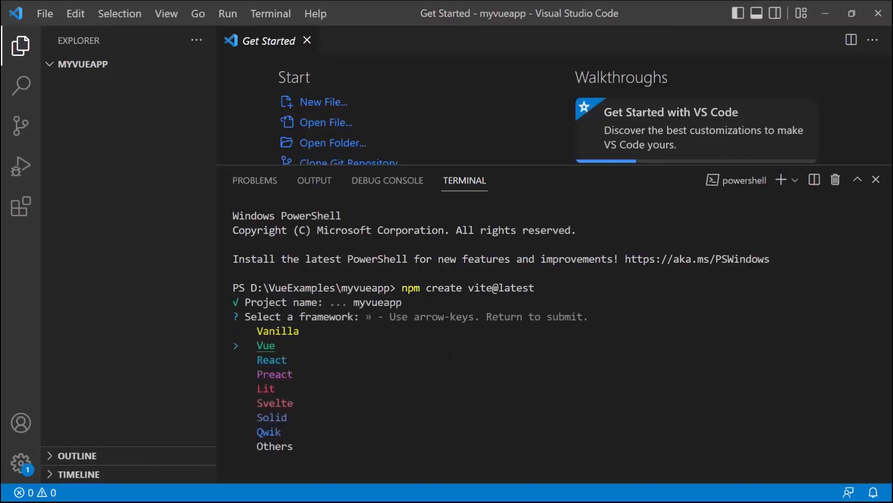
key("Enter")
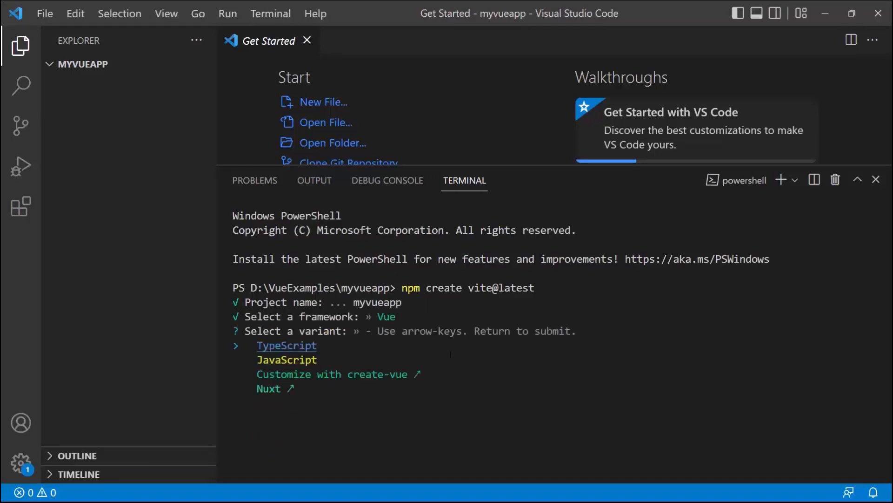
key("Down")
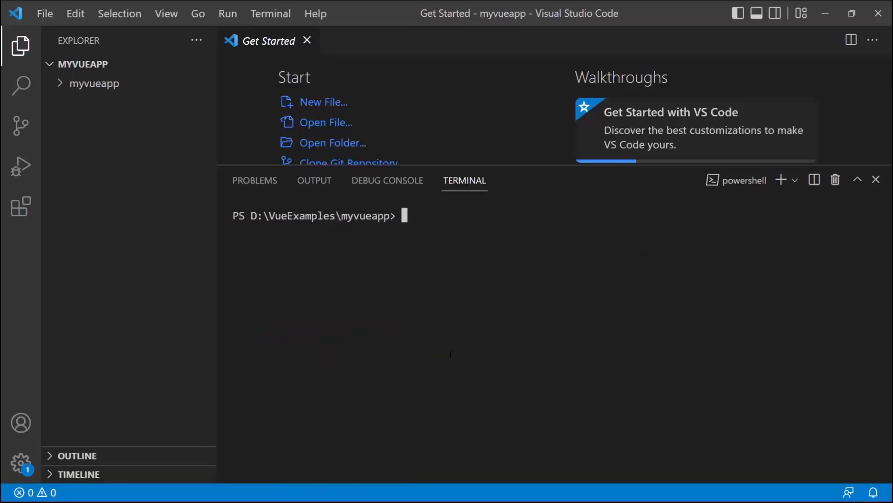
Change into the myvueapp folder and run npm install
type("cd")
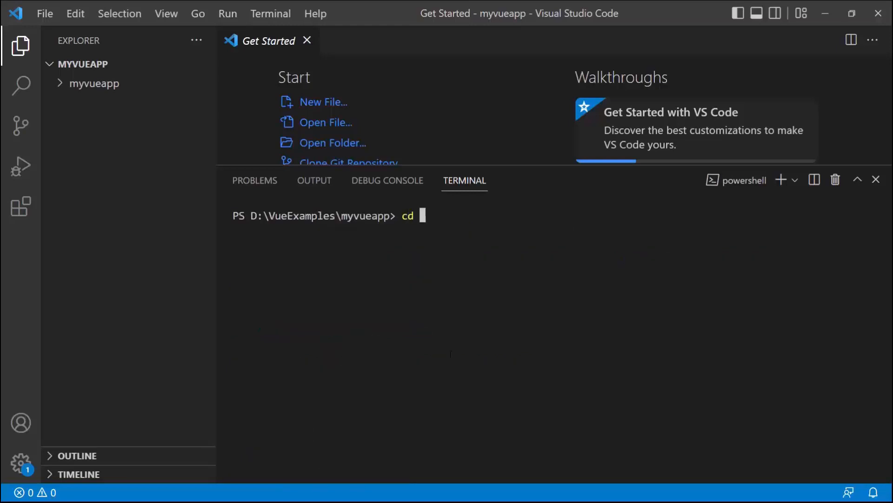
type("myvueapp")
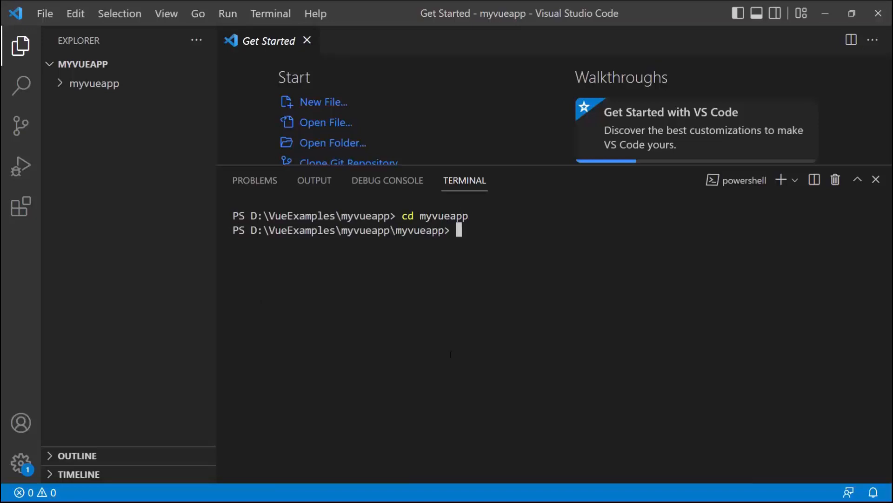
type("npm install")
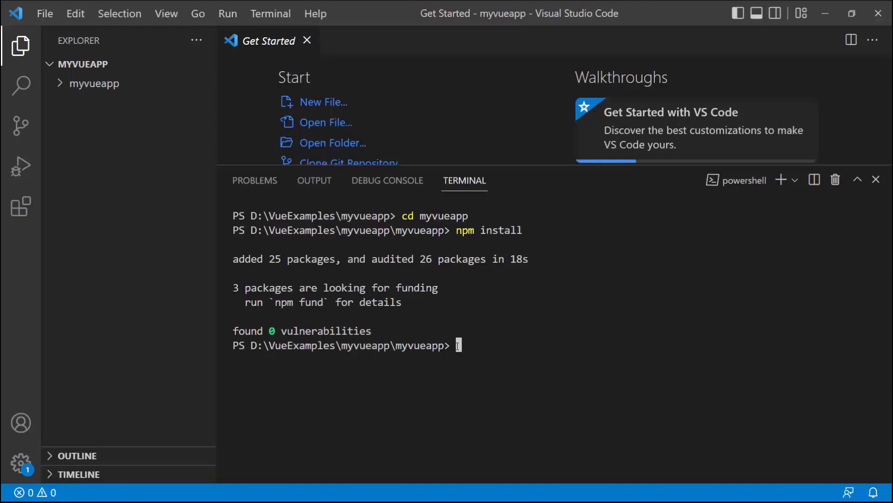
type("npm")
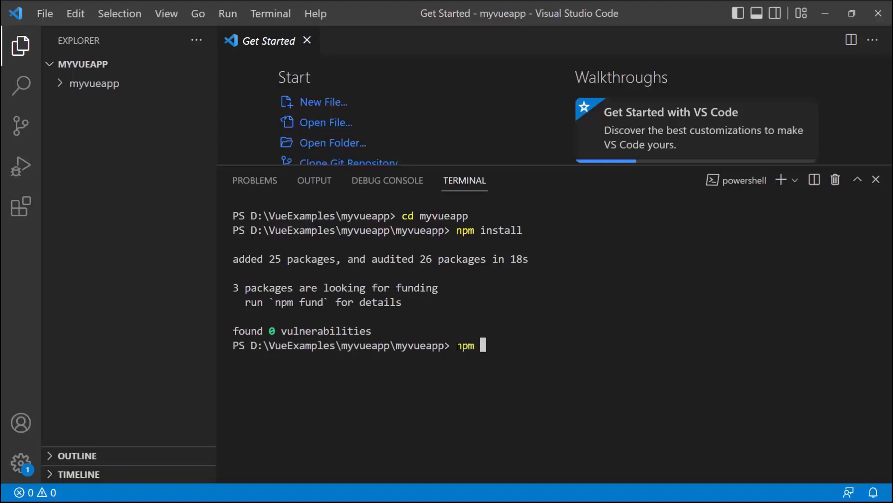
type("install @s")
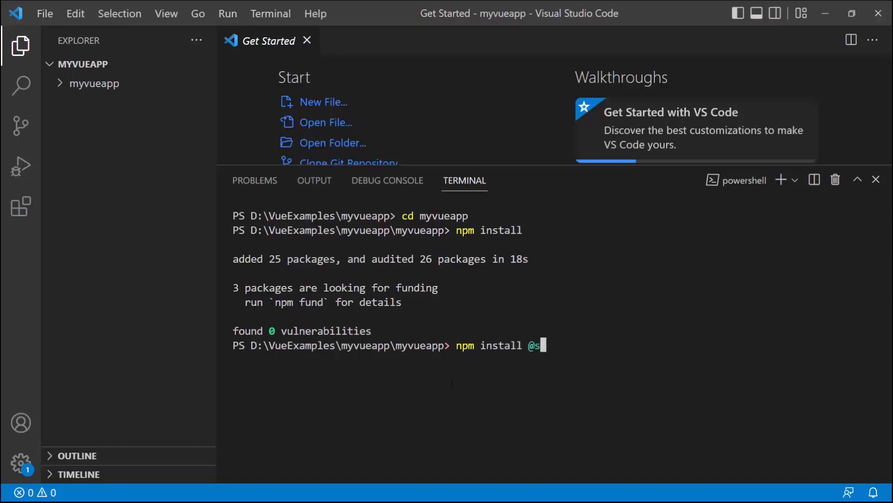
type("yncfusion/e")
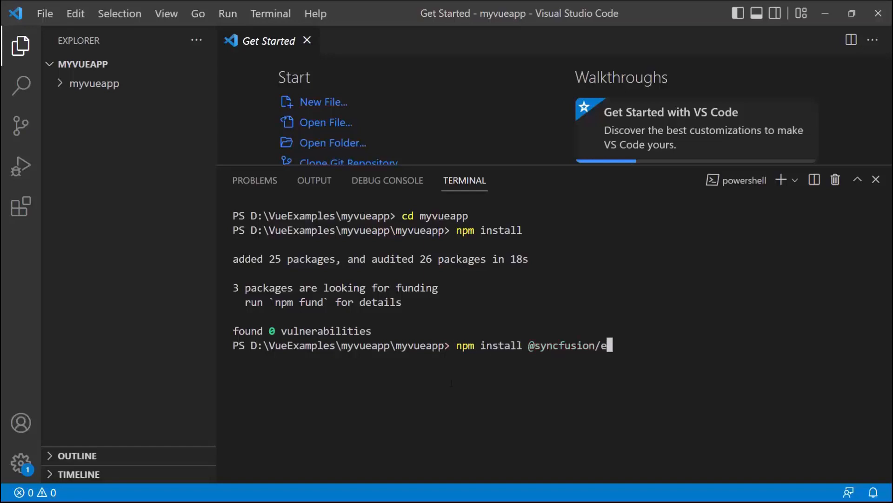
type("j2-vue-spl")
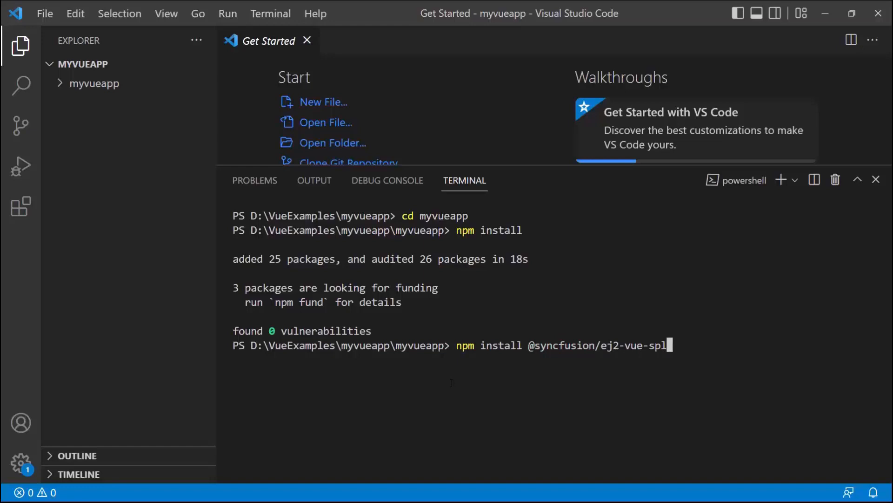
type("itbuttons --save")
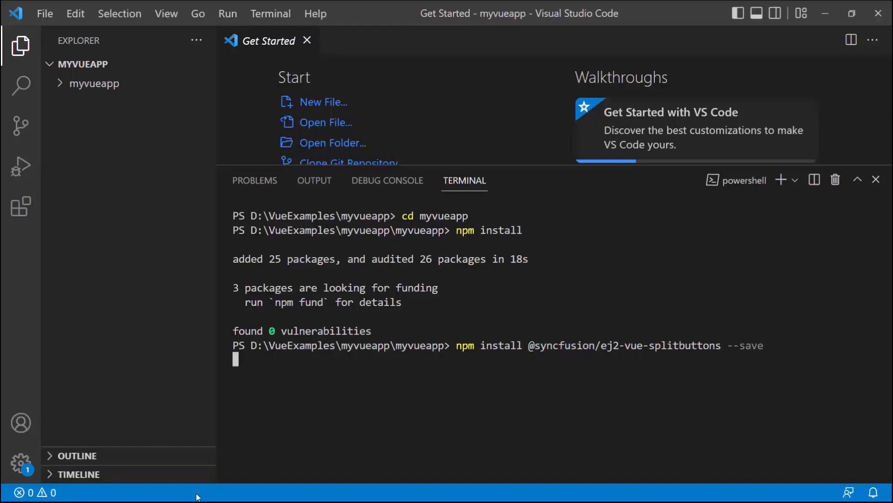
key("Enter")
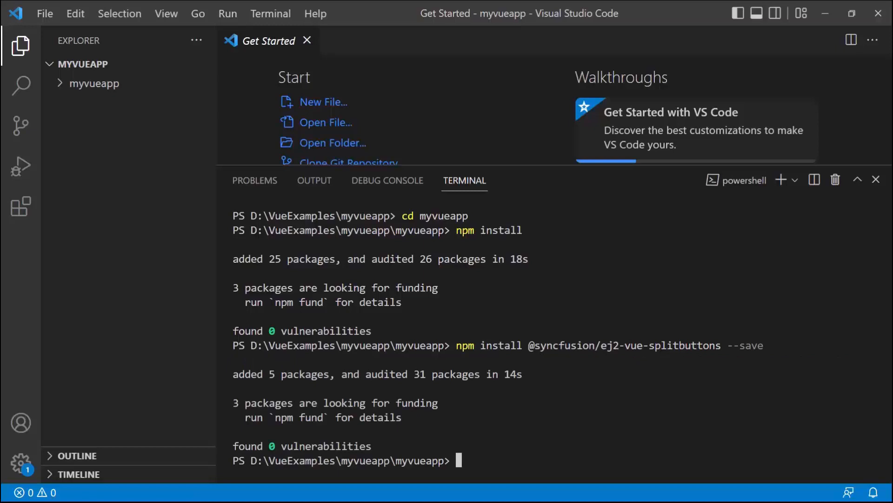
Expand myvueapp and src in the Explorer and open main.js
left_click(95, 84)
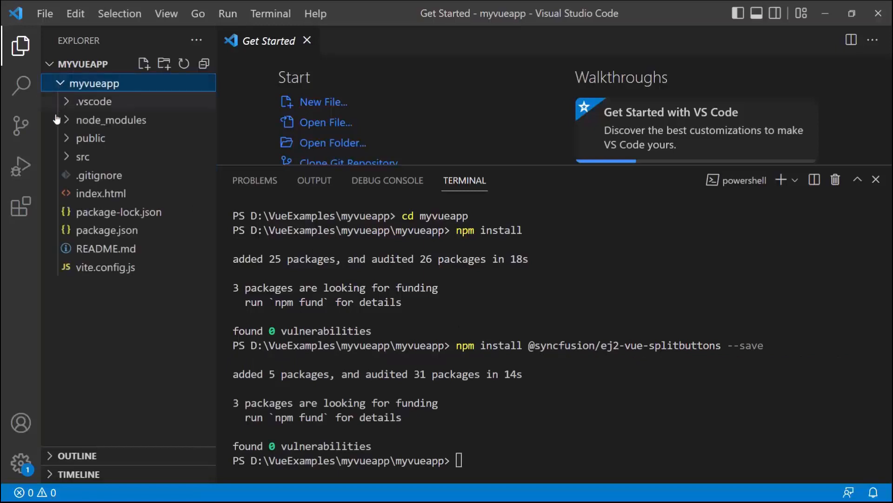
left_click(83, 156)
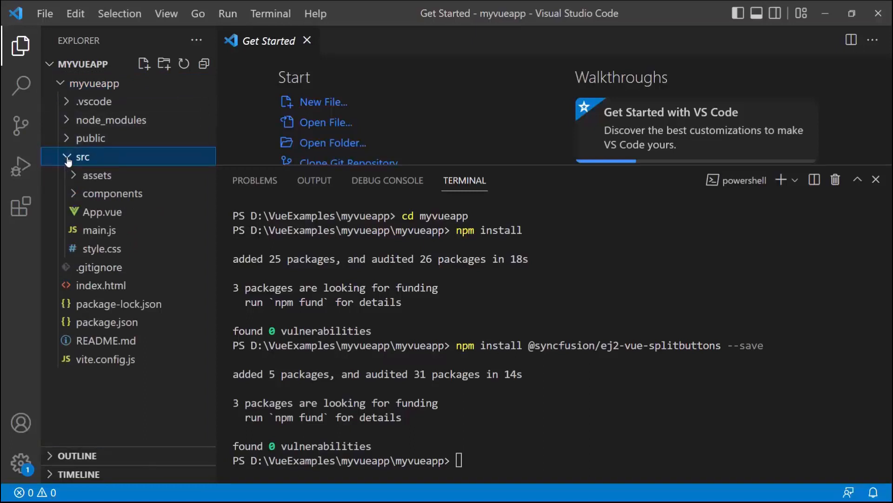
left_click(99, 230)
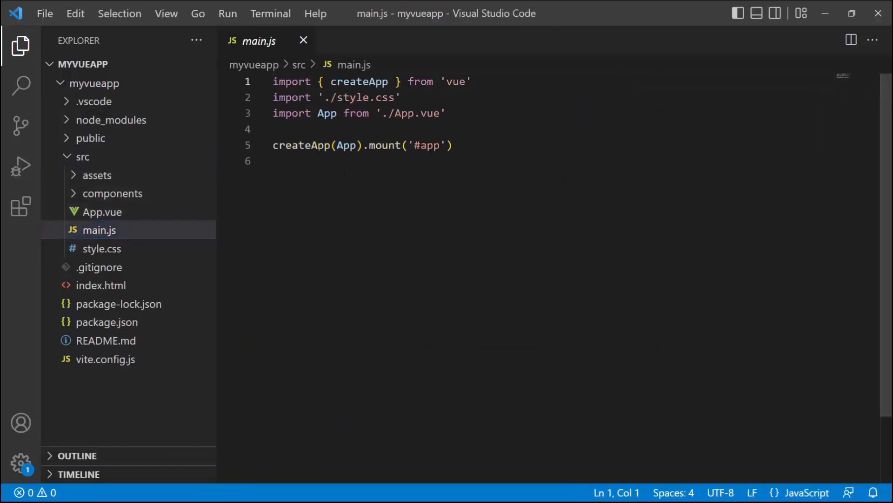
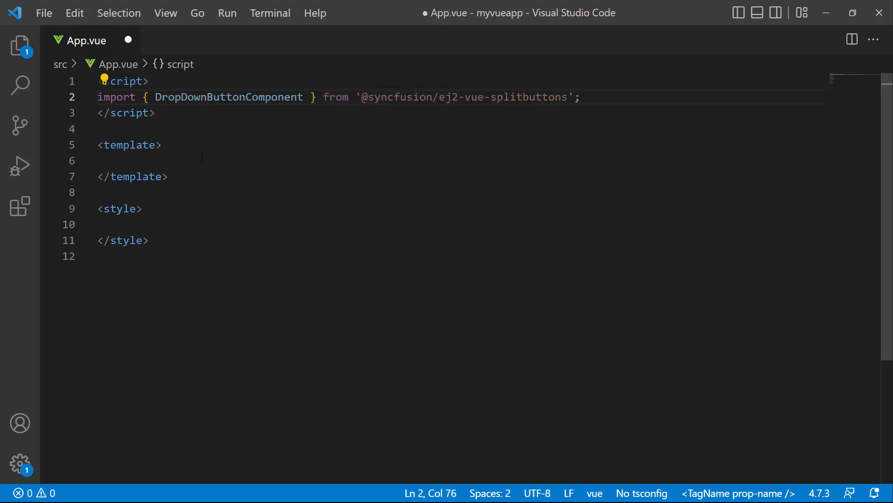
Add export default registering DropDownButtonComponent as the 'ejs-dropdownbutton' component
type("export default{")
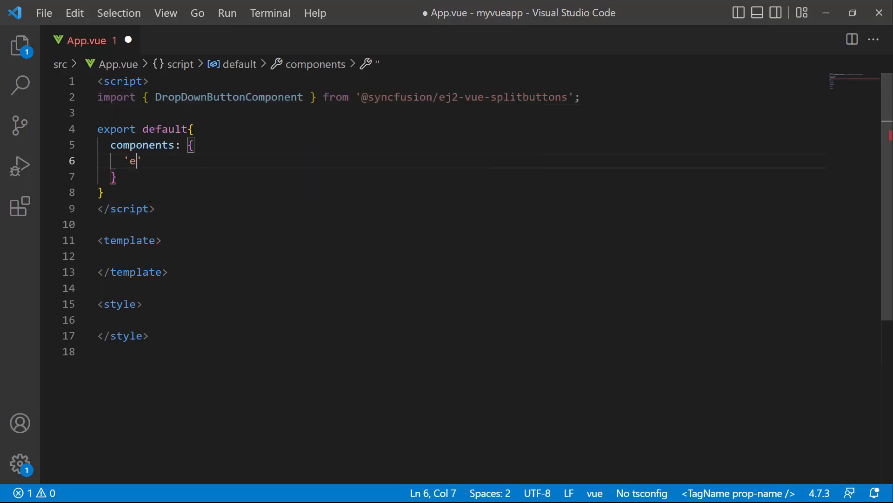
type("js-drop")
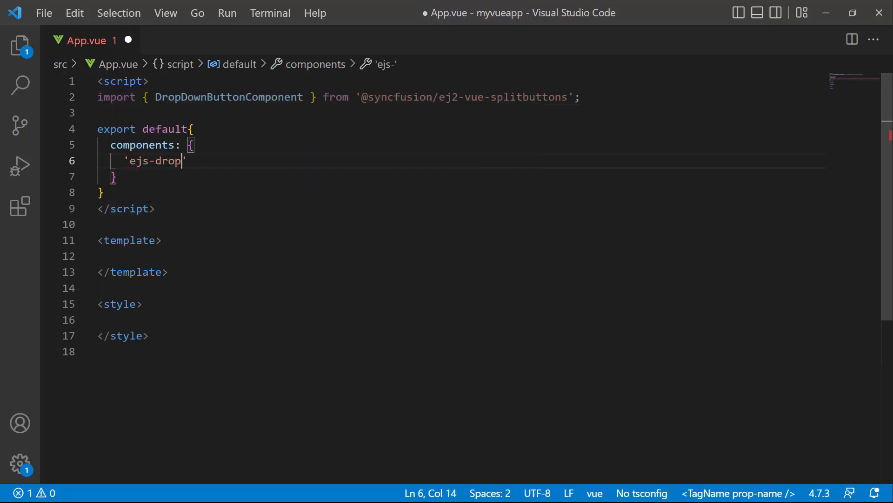
type("downbutton")
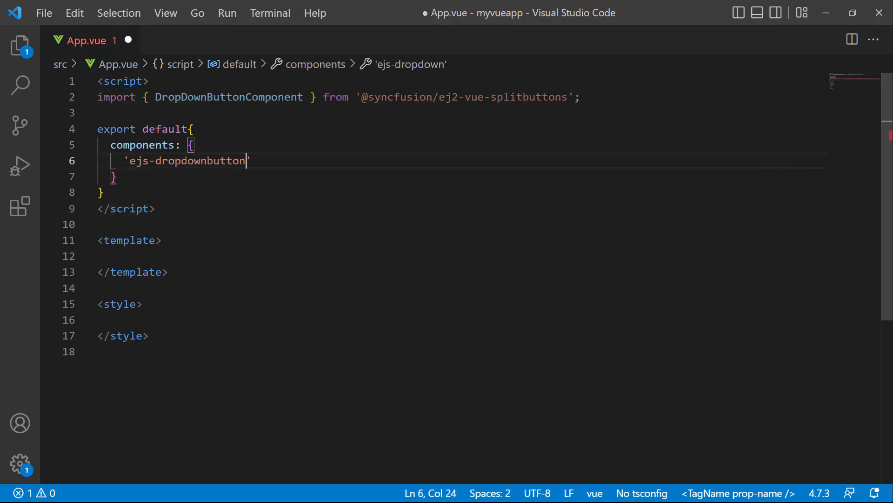
type(": Dro")
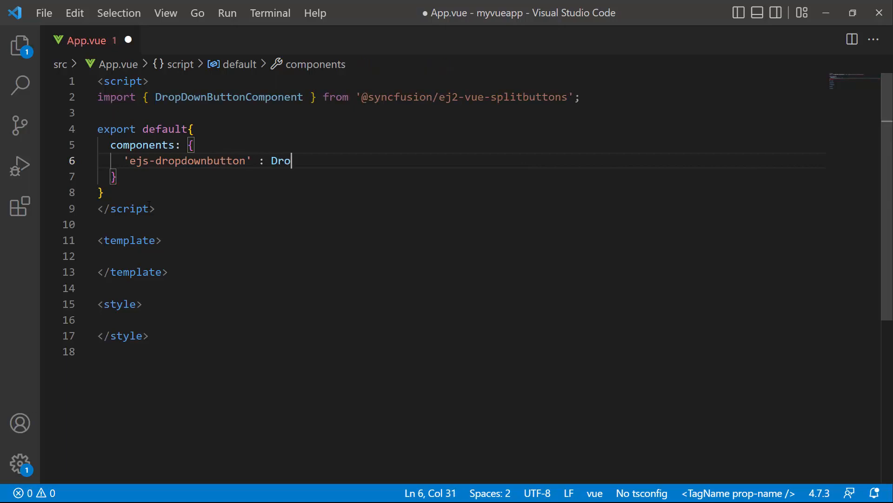
type("pDownButton")
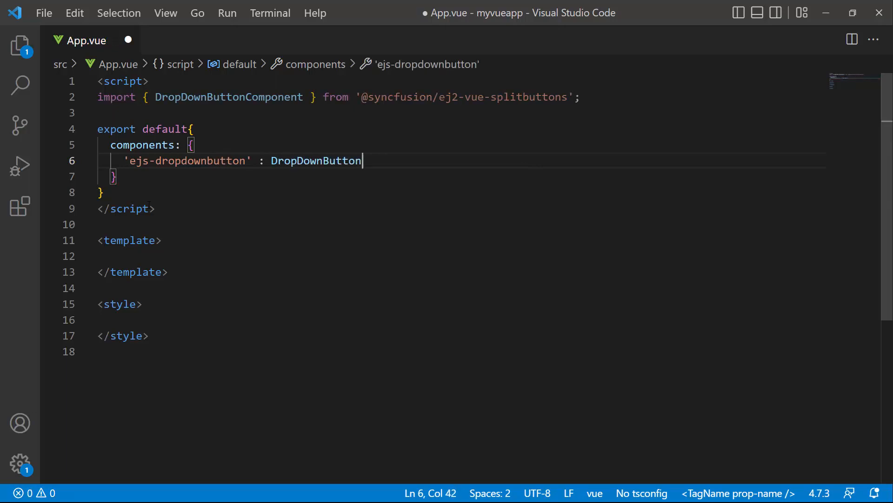
type("Component")
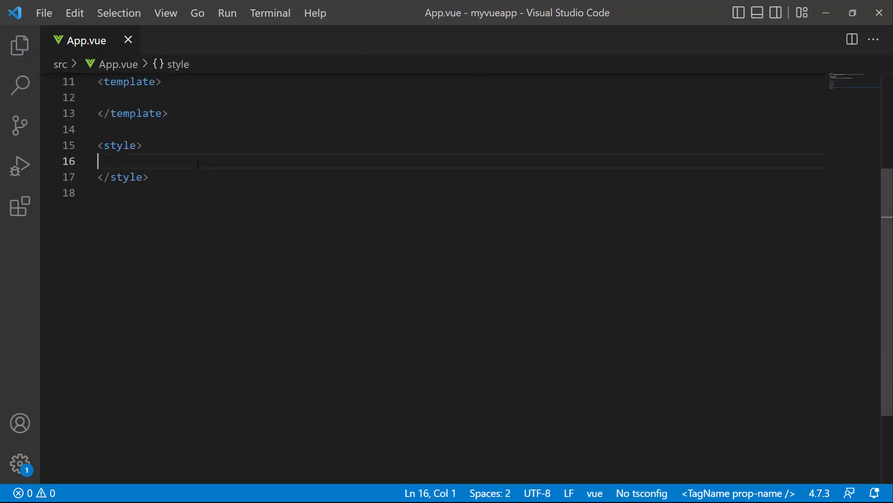
Import the four Syncfusion material.css stylesheets and add an ejs-dropdownbutton with content 'Options'
type("@import '../node_modules/@syncfusion/ej2-base/styles/material.css';")
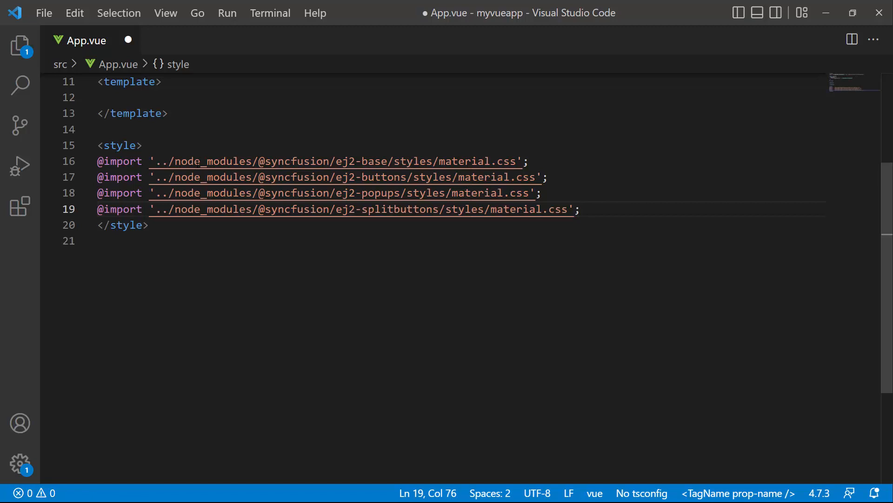
type("<")
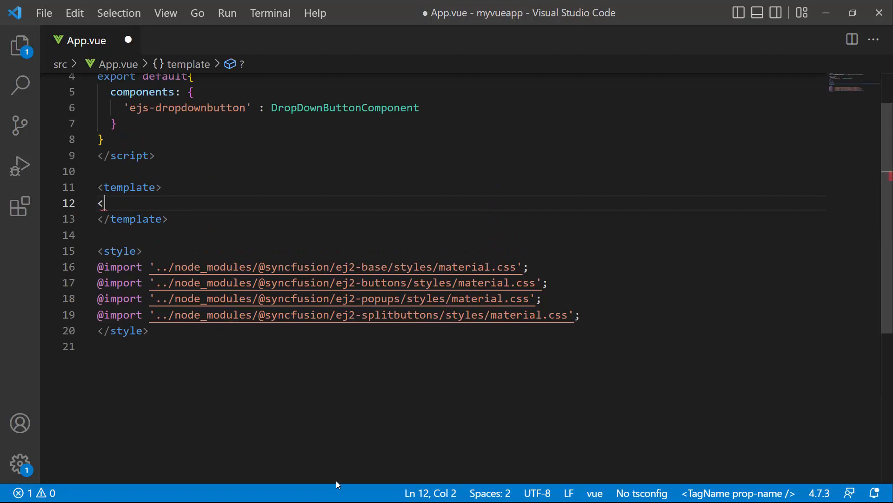
type("ejs-dropdownbutton></ejs-dropdownbutton>")
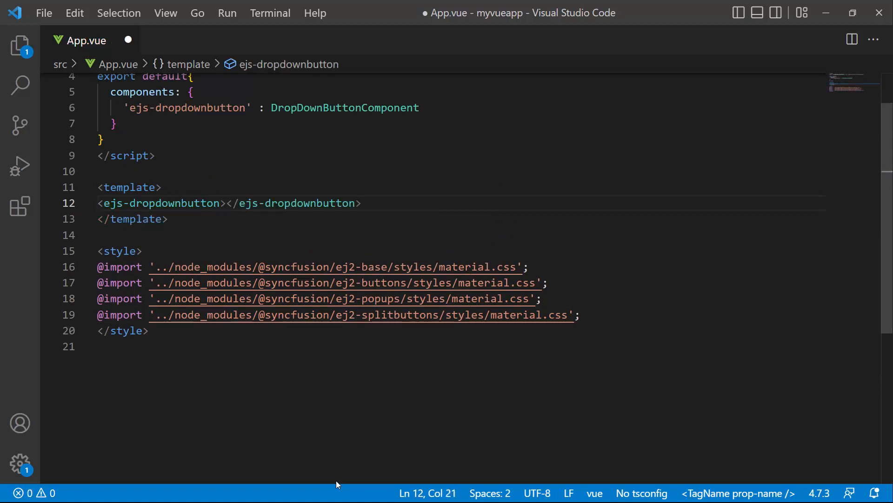
type("conte")
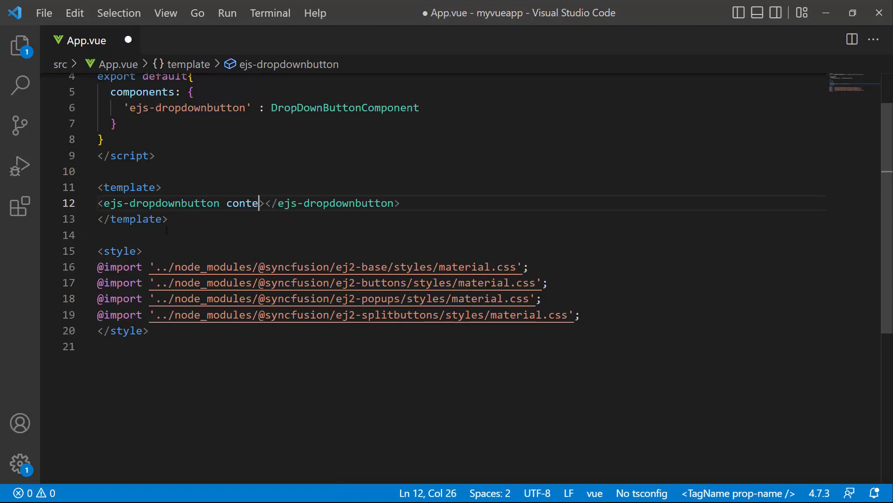
type("nt=\"Options\"")
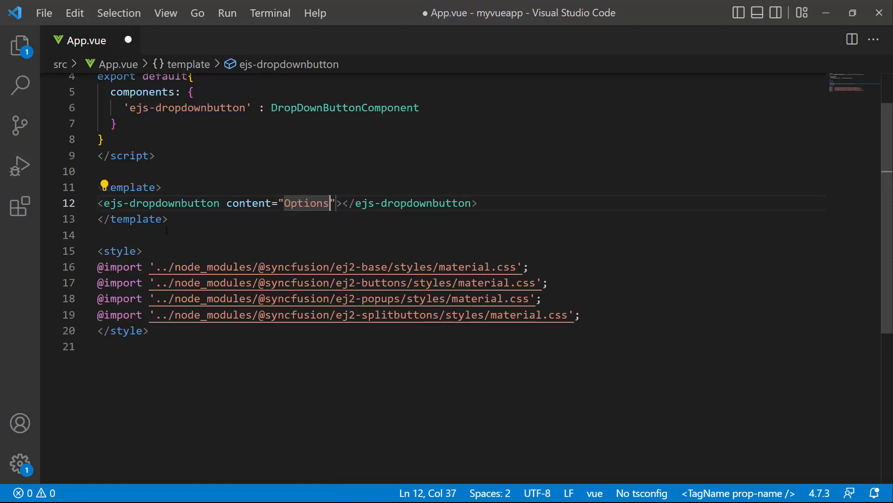
Return an items array (Edit, Delete, Mark as Read, Like, Share) and bind it via :items
key("Ctrl+S")
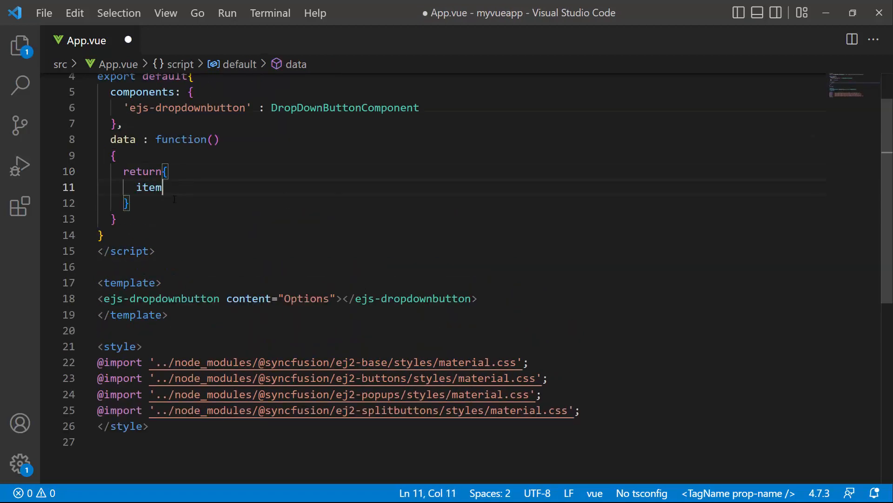
type("s: []")
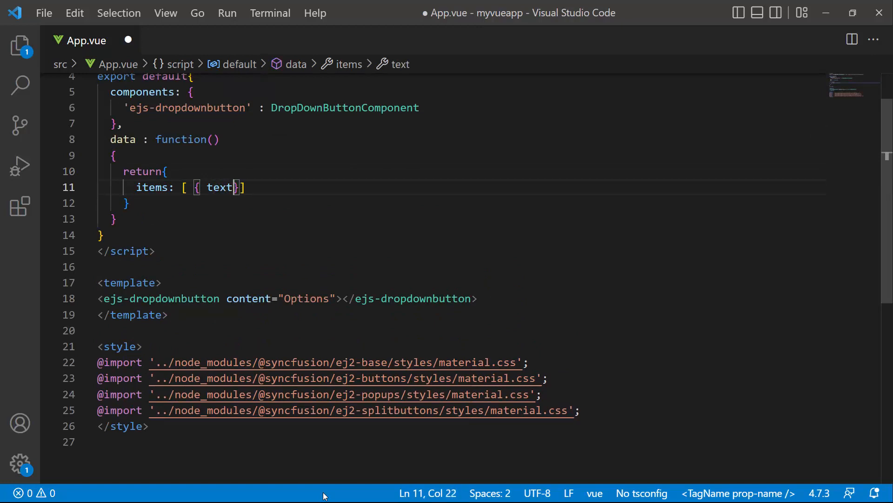
type(": \"Edit\"")
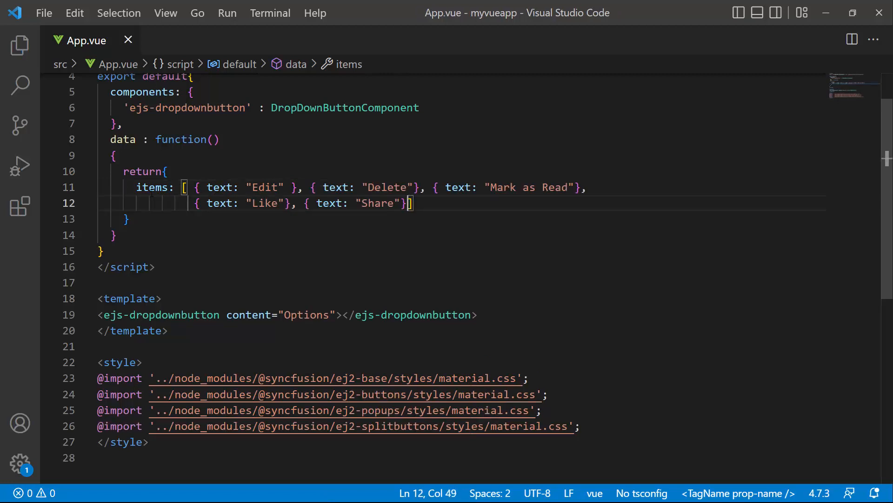
double_click(152, 188)
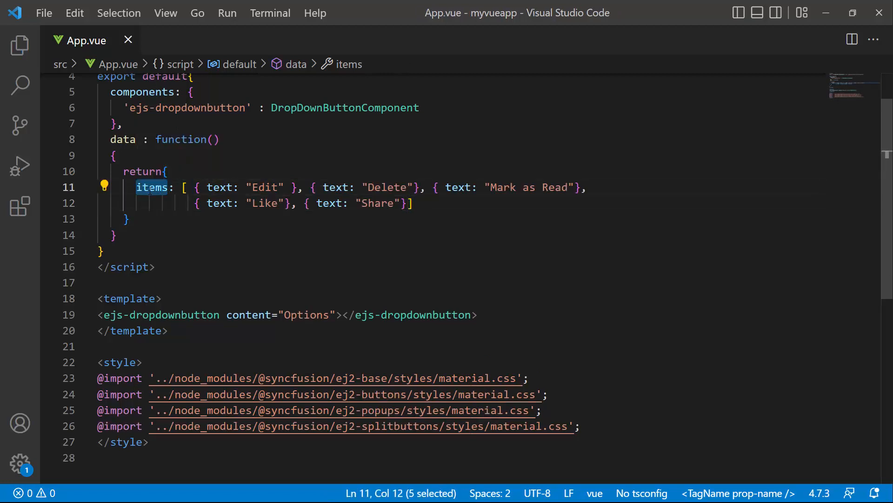
type(":items")
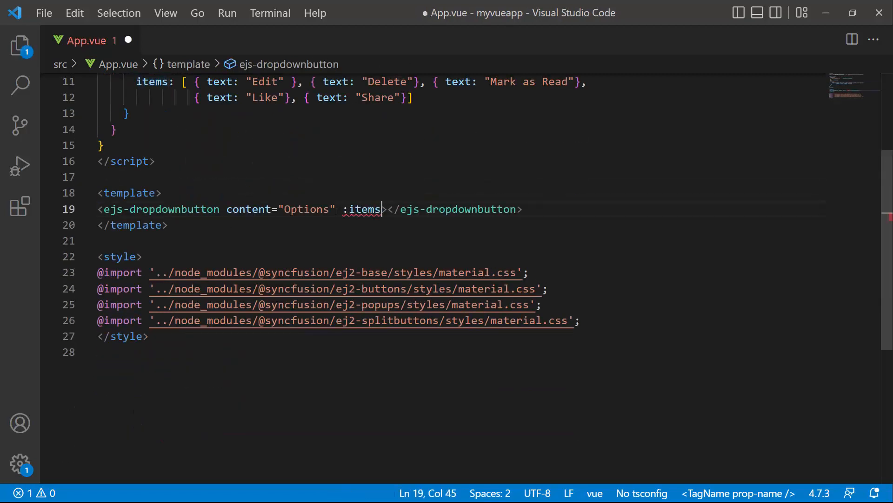
type("=\"items\"")
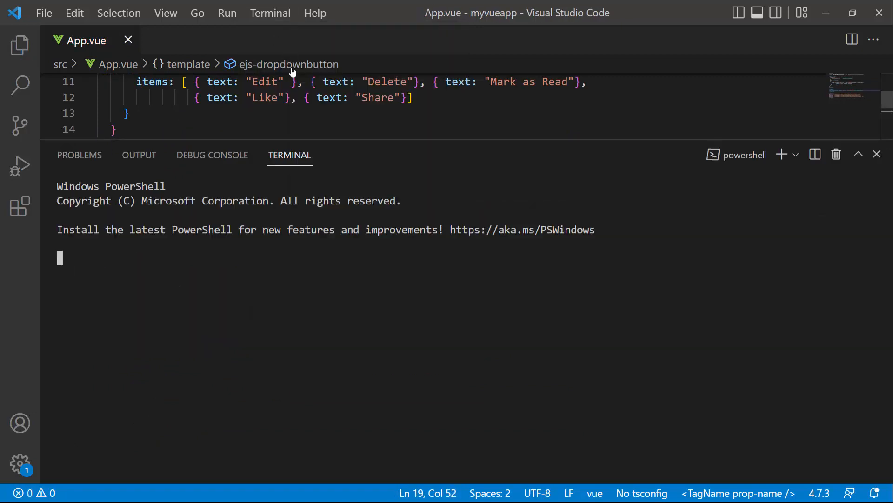
Run npm run dev and view the Options menu at localhost:5173 in Edge
type("npm")
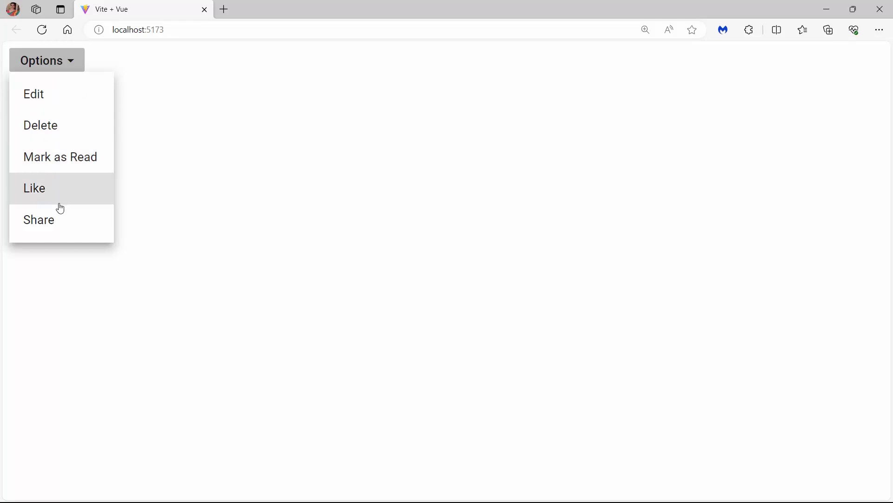
mouse_move(70, 95)
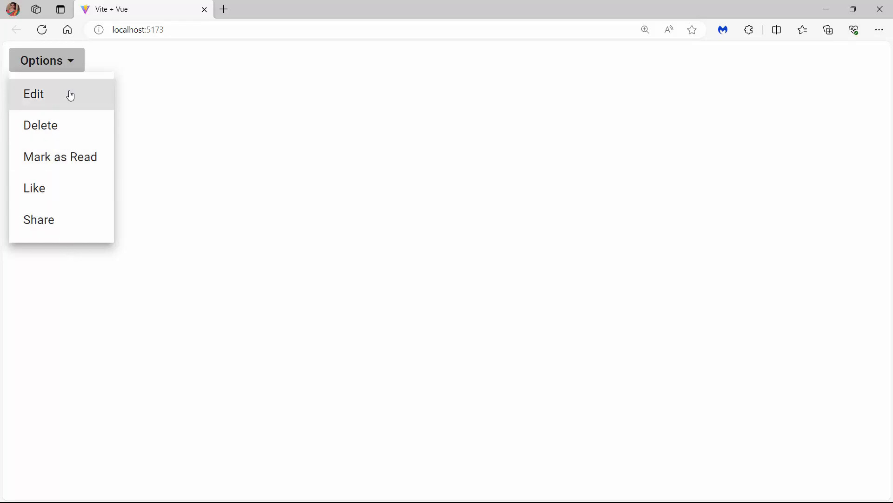
mouse_move(68, 156)
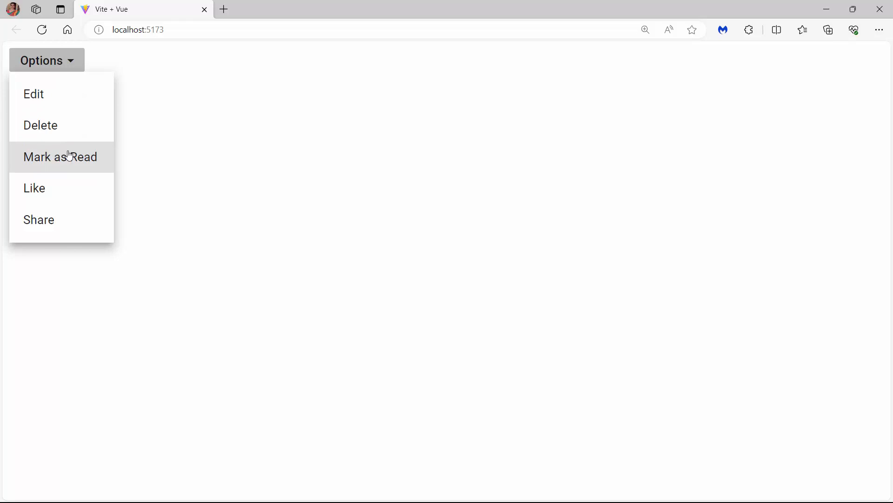
mouse_move(54, 280)
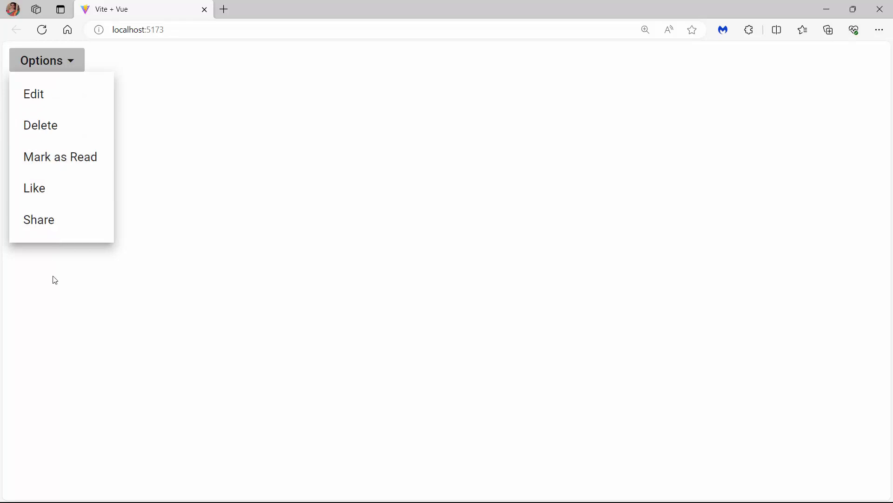
mouse_move(423, 206)
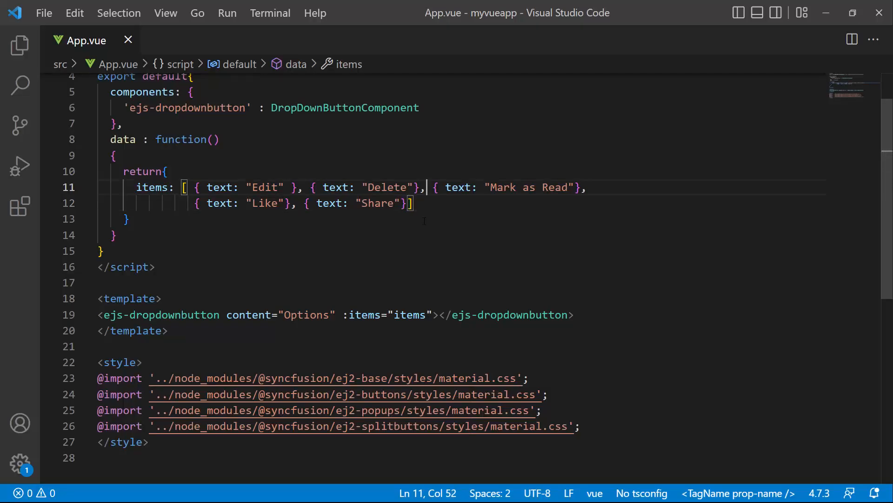
Insert a { separator: true } entry after Delete in the items array
type("{} {")
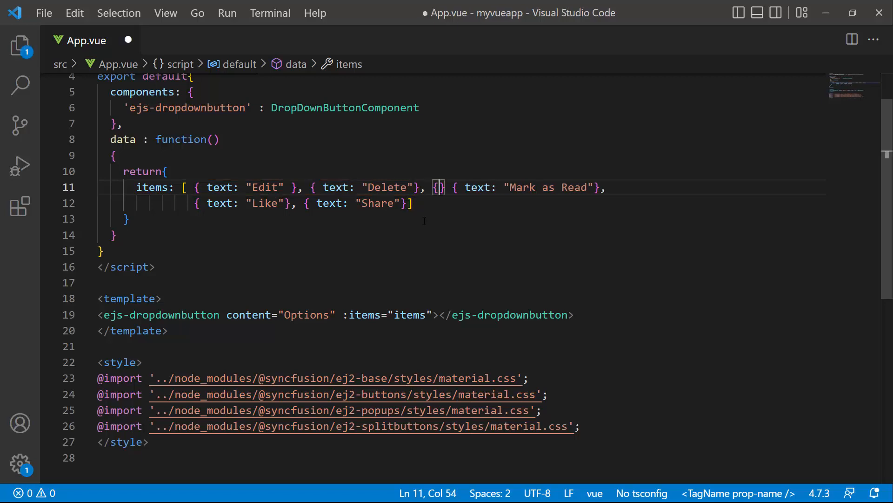
type("sepa")
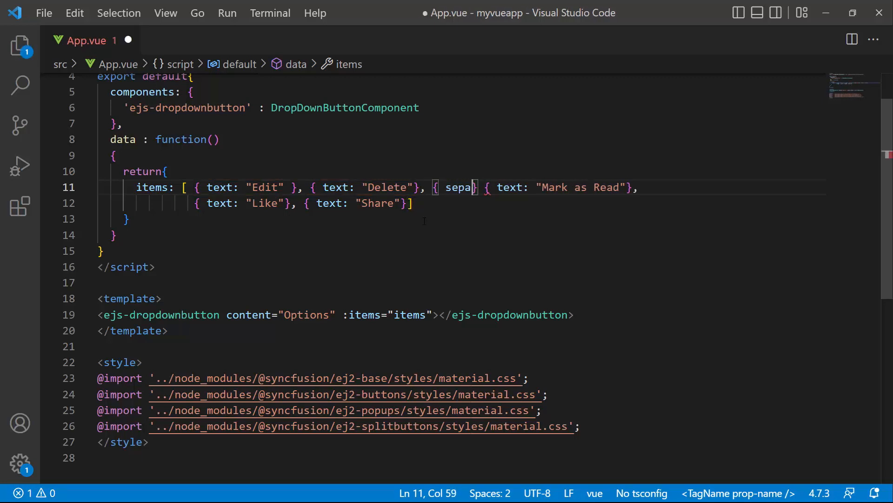
type("rator:")
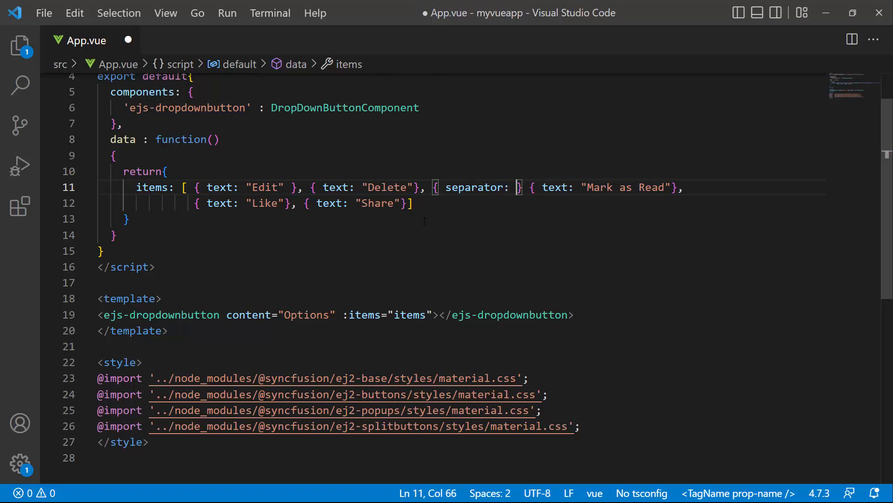
type("true")
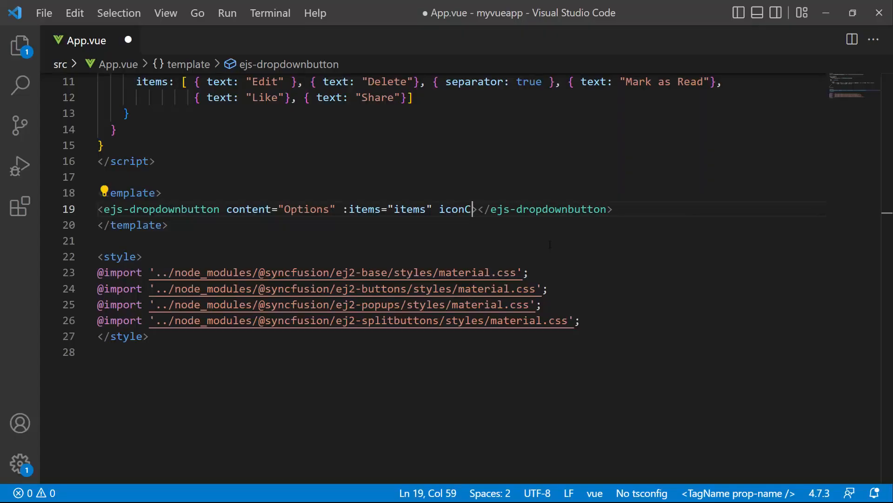
Set iconCss="e-ddb-icons e-menu" on the ejs-dropdownbutton tag
type("ss=\"e\"")
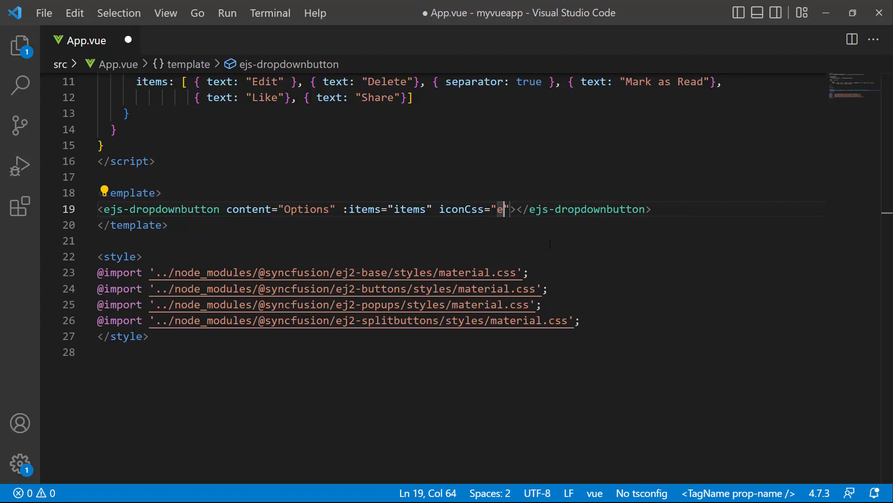
type("-ddb-icons")
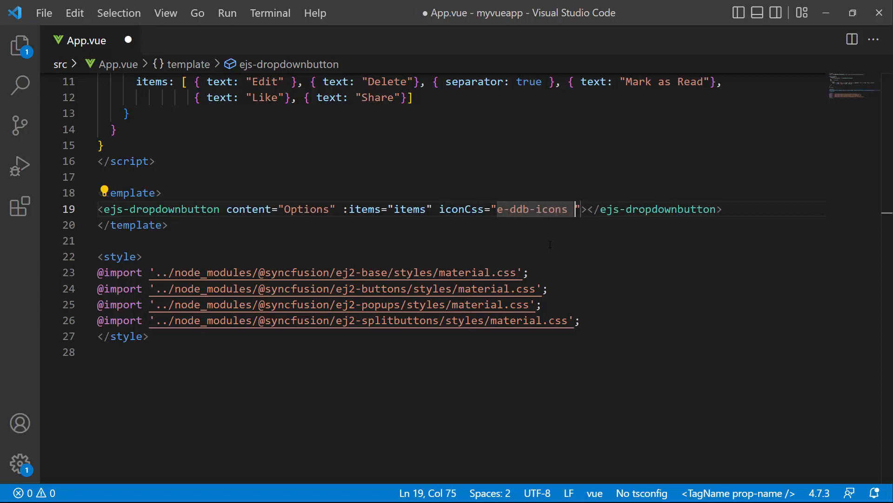
type("e-menu")
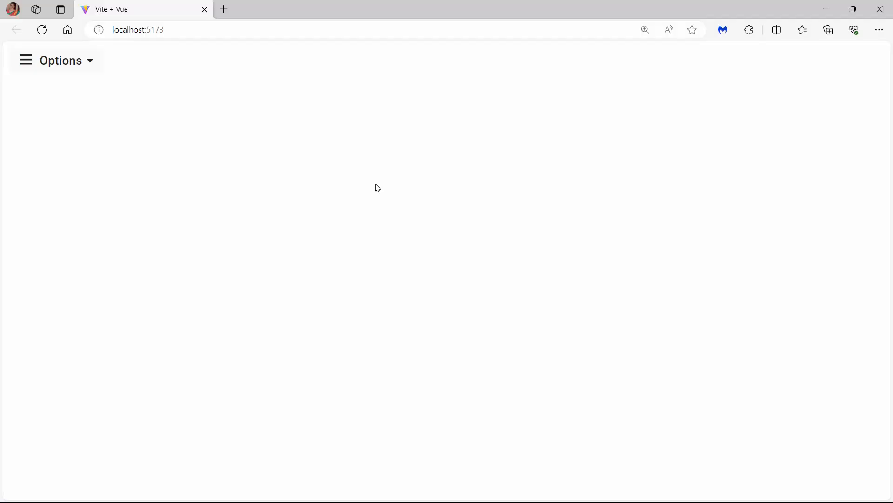
mouse_move(27, 74)
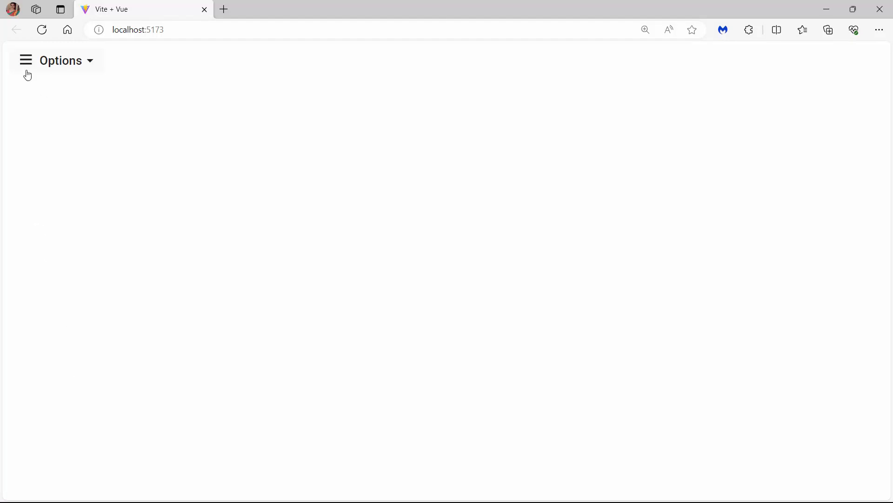
Open the Options dropdown to show Edit, Delete, Mark as Read, Like and Share
left_click(54, 60)
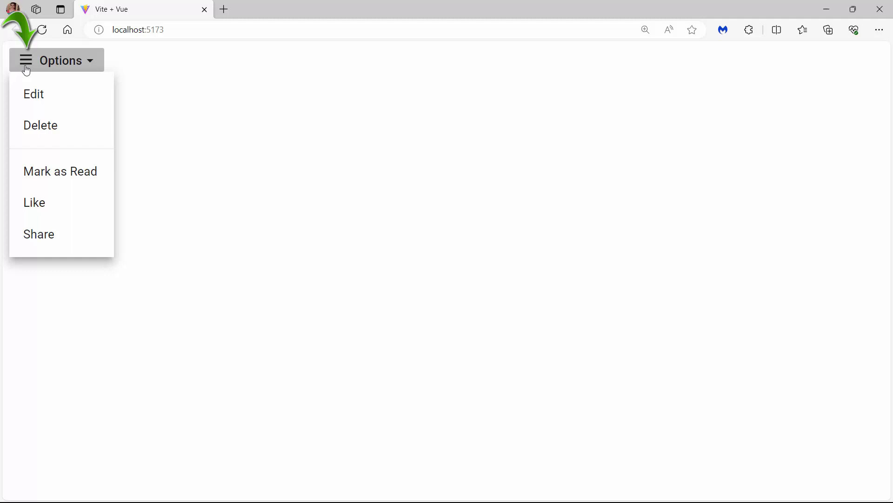
mouse_move(19, 65)
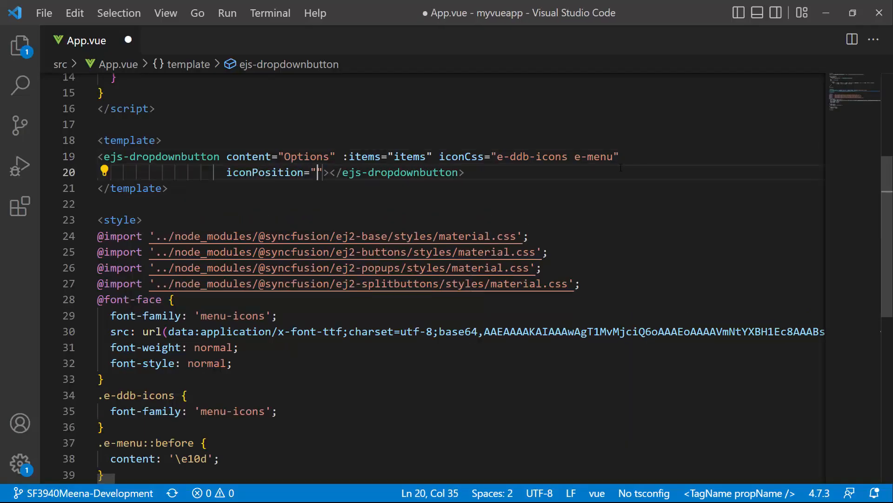
Set iconPosition to "Top" on the ejs-dropdownbutton tag in App.vue
type("Top")
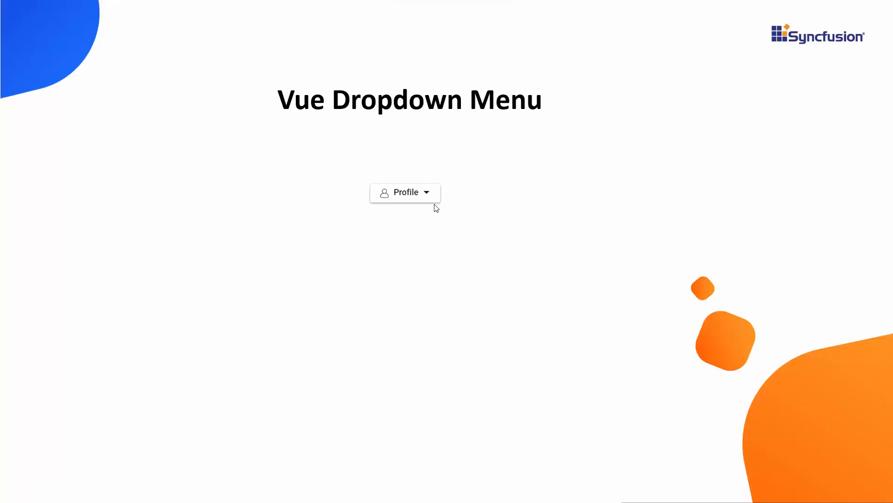
left_click(405, 192)
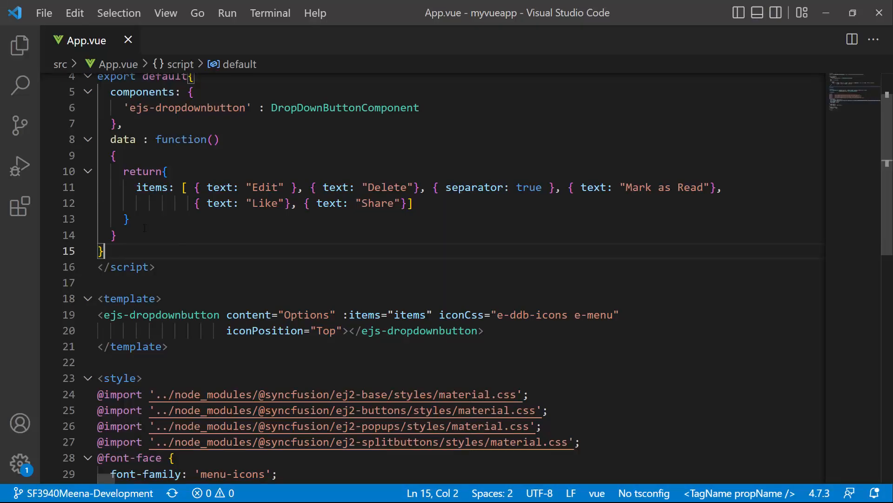
left_click(399, 202)
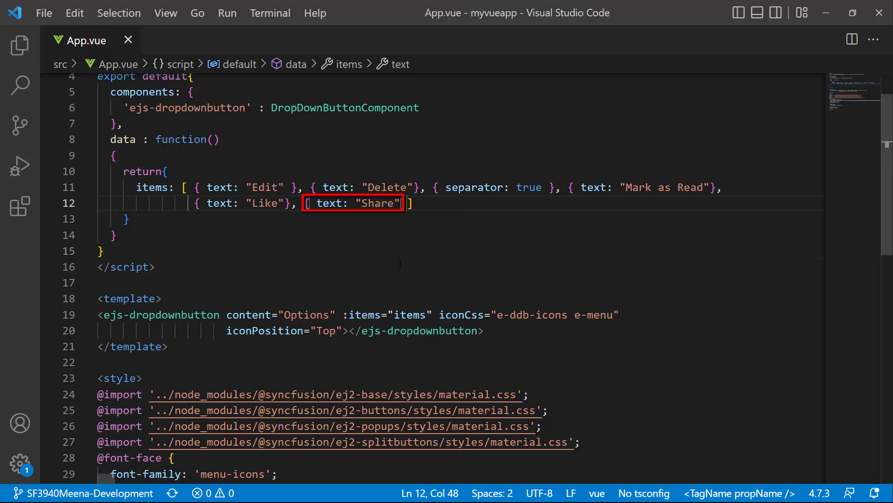
type(",")
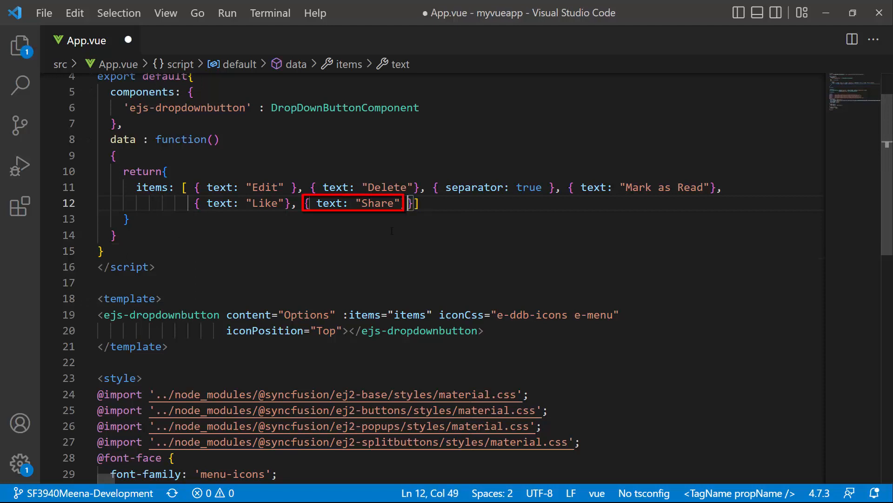
type("url:")
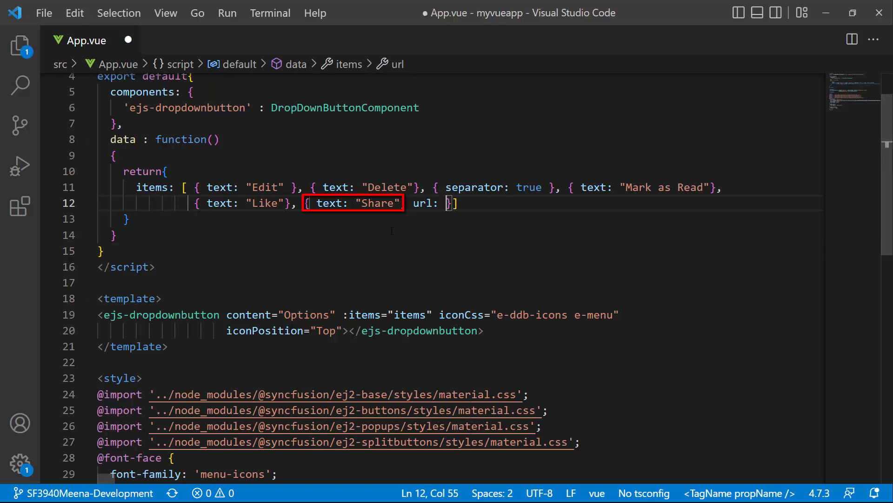
type("\"https://twitter.com/\"")
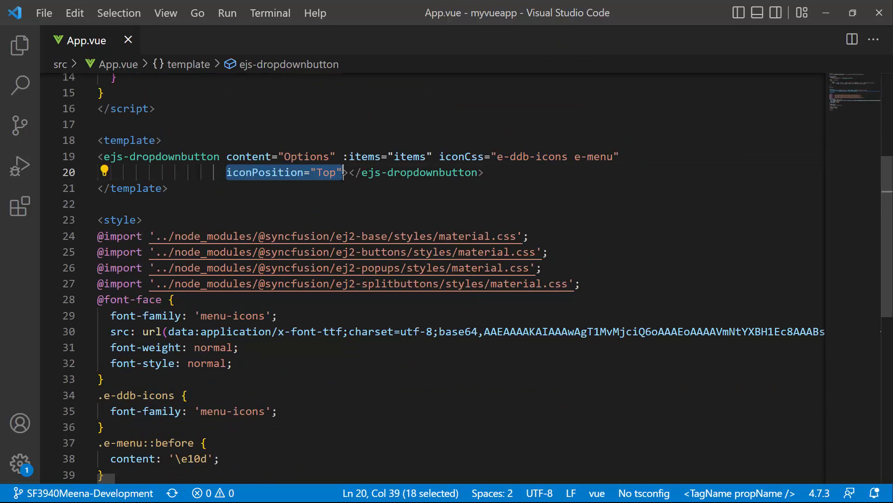
key("Delete")
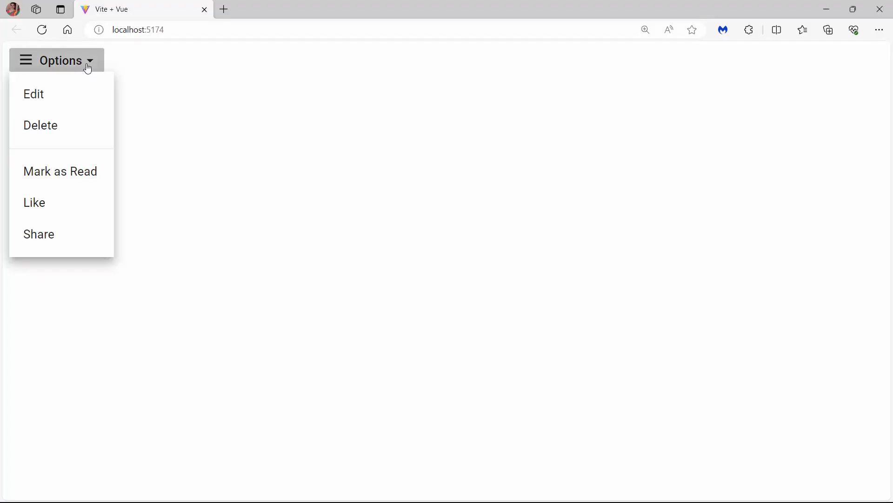
Follow the Share item's Twitter link, then reopen the Options menu
left_click(39, 234)
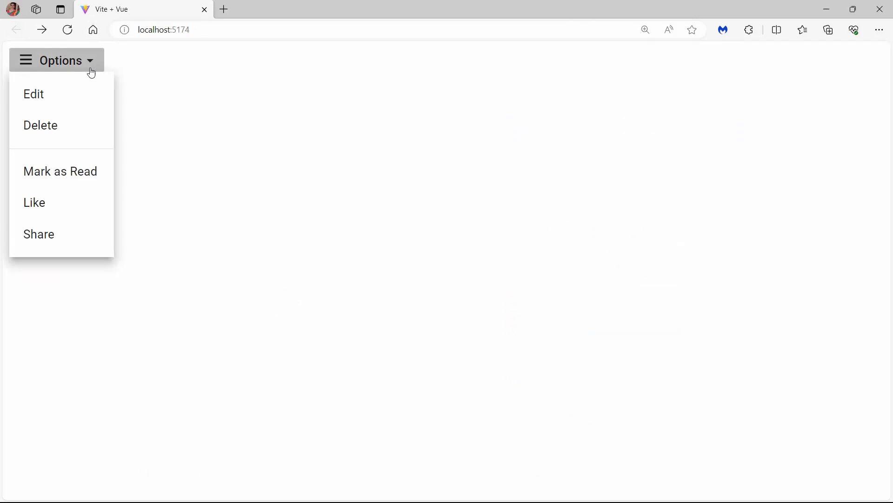
left_click(60, 60)
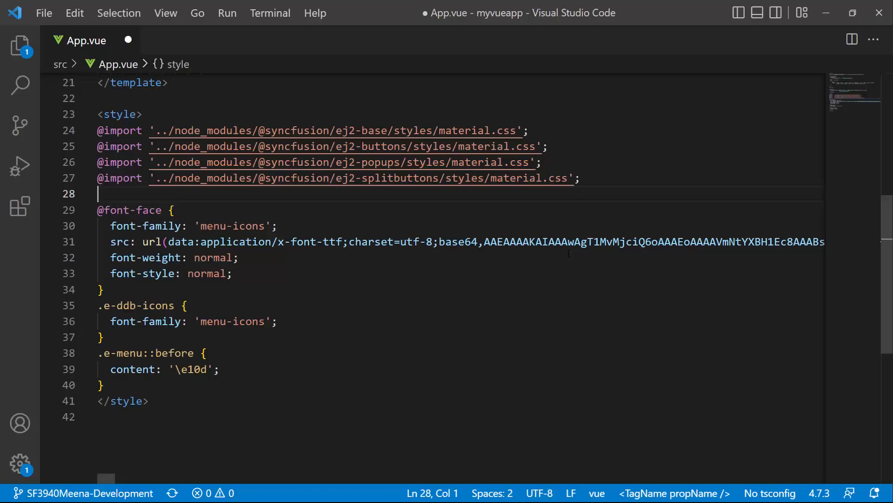
Add the .custom-popup-items li style, set cssClass="custom-popup-items li", and save App.vue
type(".custom-popup-items li")
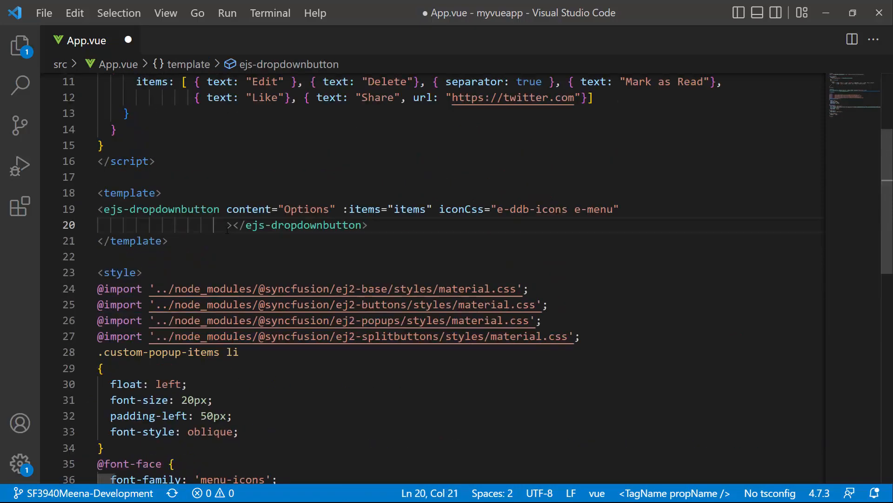
type("cssClas")
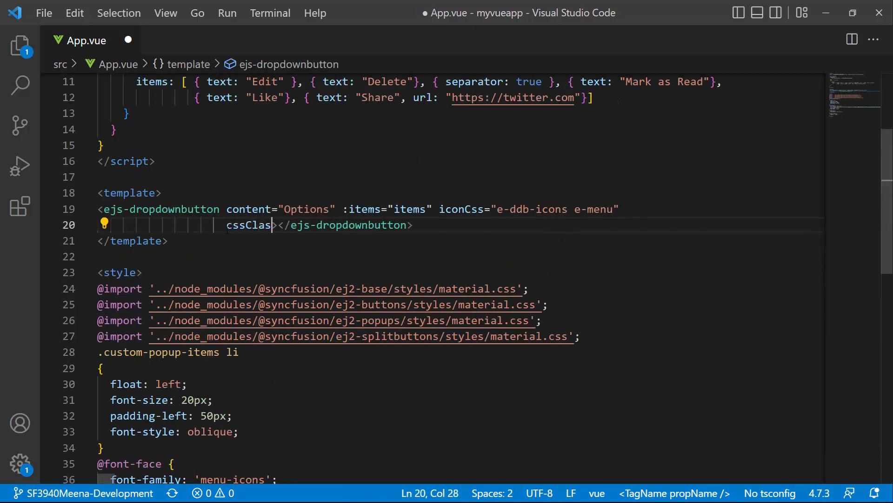
type("=\"custom-popup-items li\"")
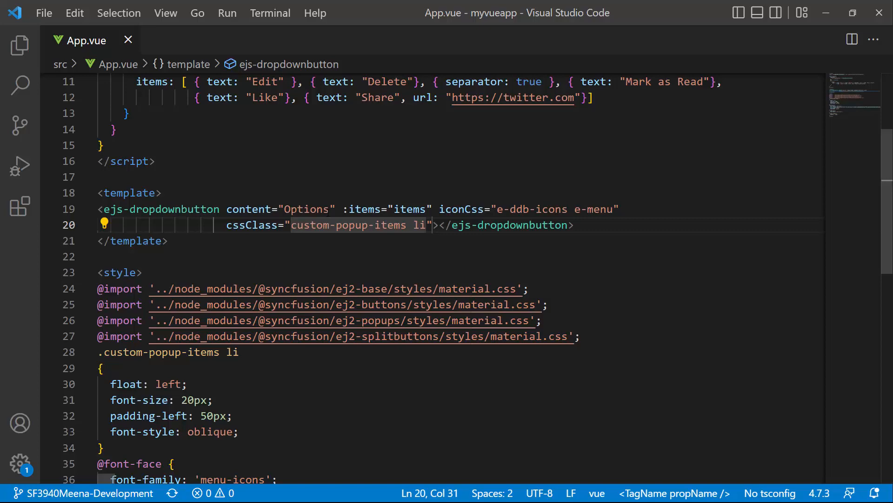
scroll("up", 3)
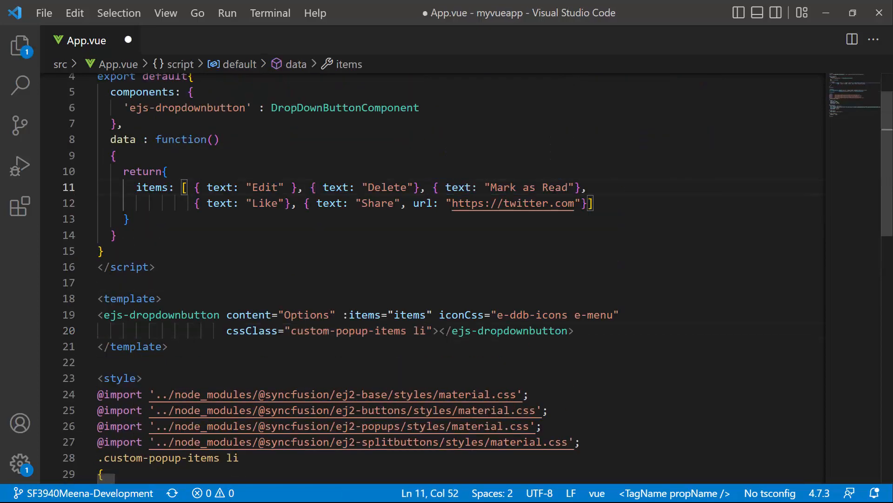
key("Ctrl+s")
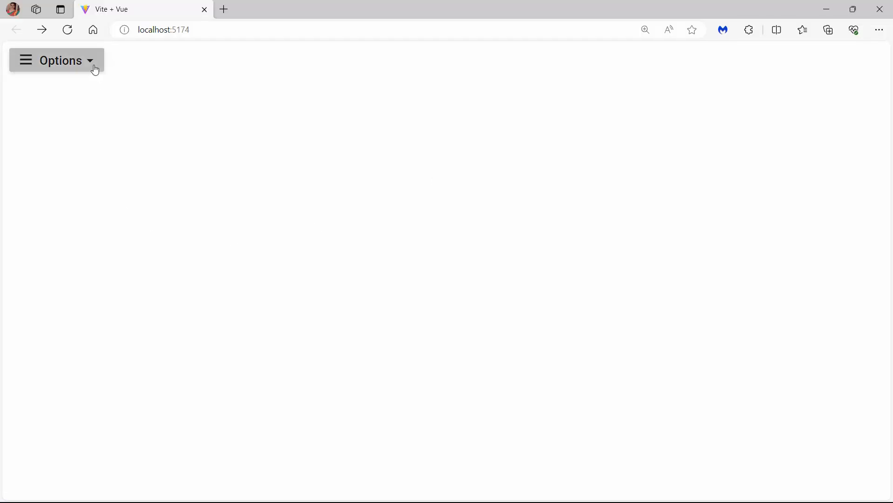
Open the horizontal italic Options menu and choose Mark as Read
left_click(56, 61)
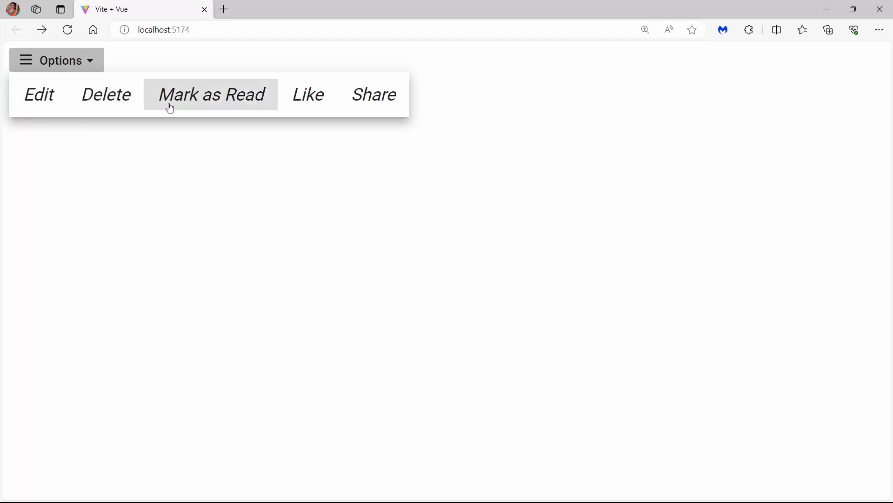
left_click(212, 94)
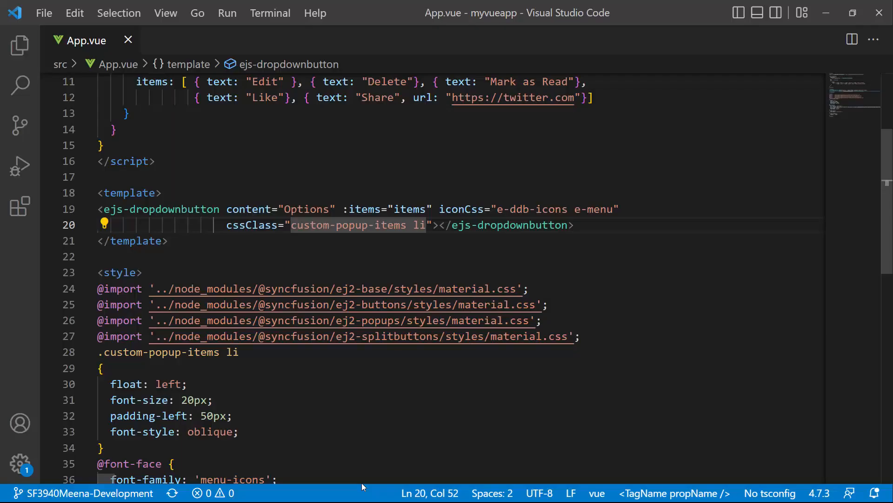
Append e-caret-hide to cssClass, then open and close Options to check it
type("e-caret-")
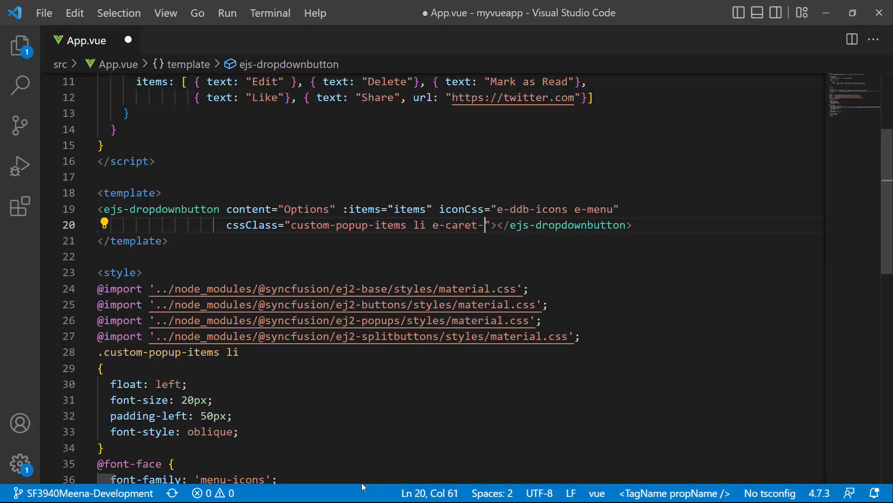
type("hide")
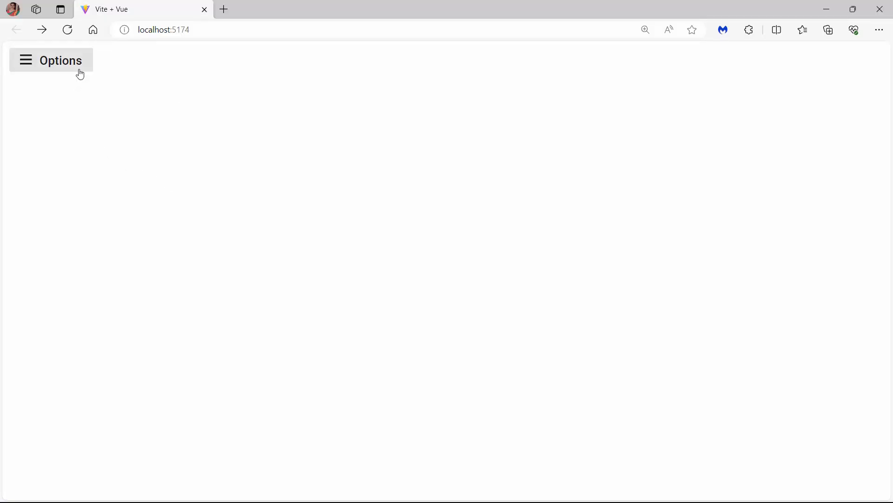
left_click(51, 60)
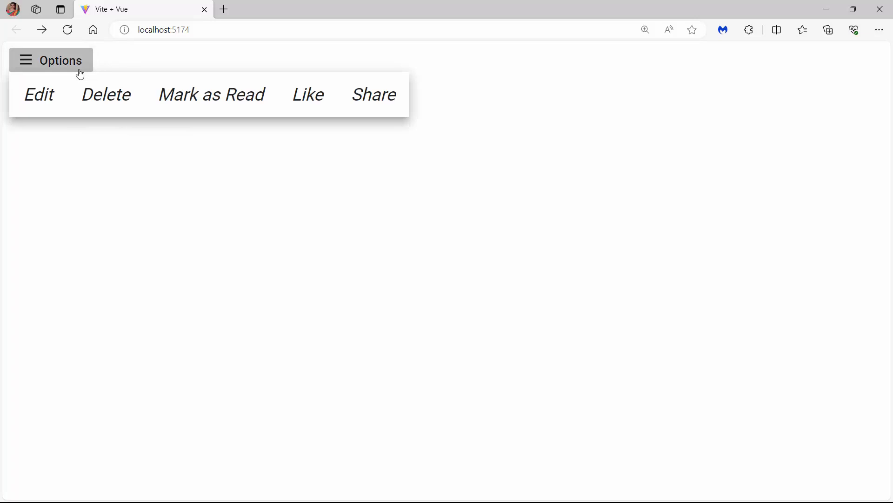
left_click(52, 60)
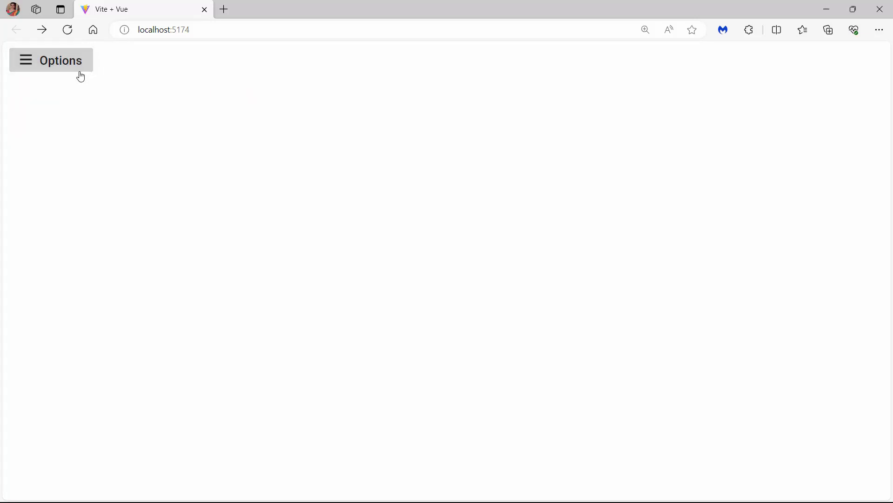
mouse_move(79, 178)
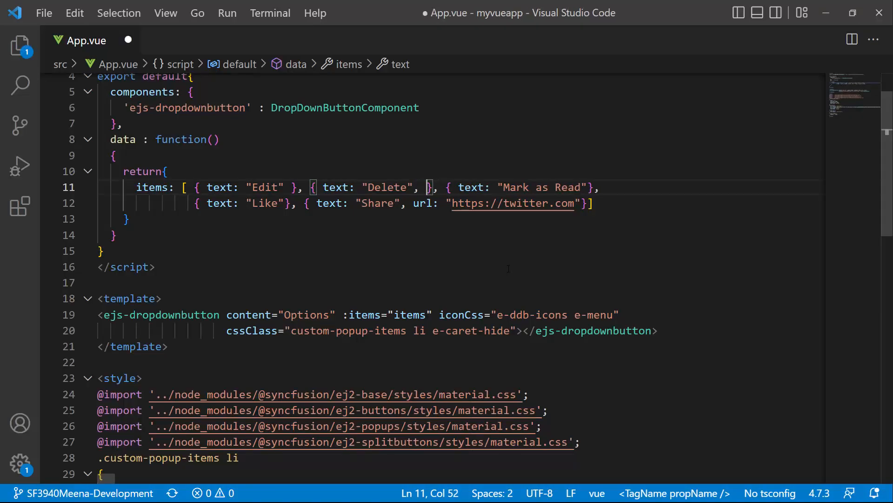
Add disabled: true to the Delete item object
type("disa")
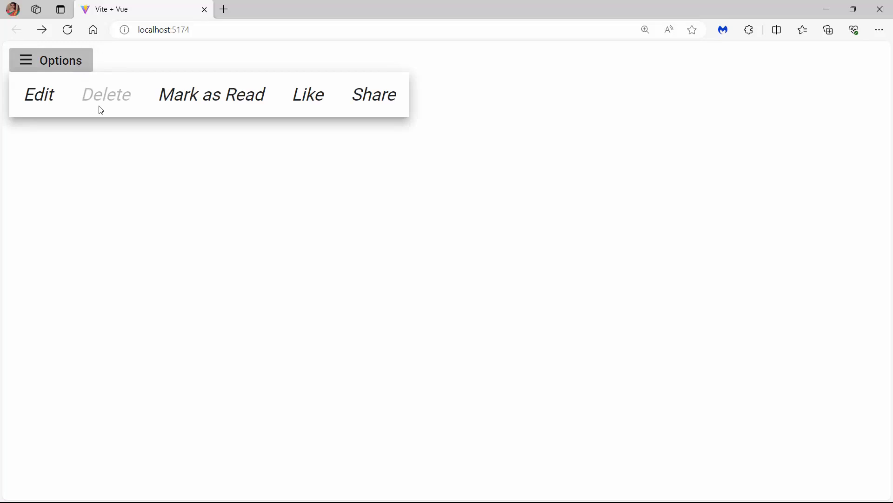
mouse_move(105, 102)
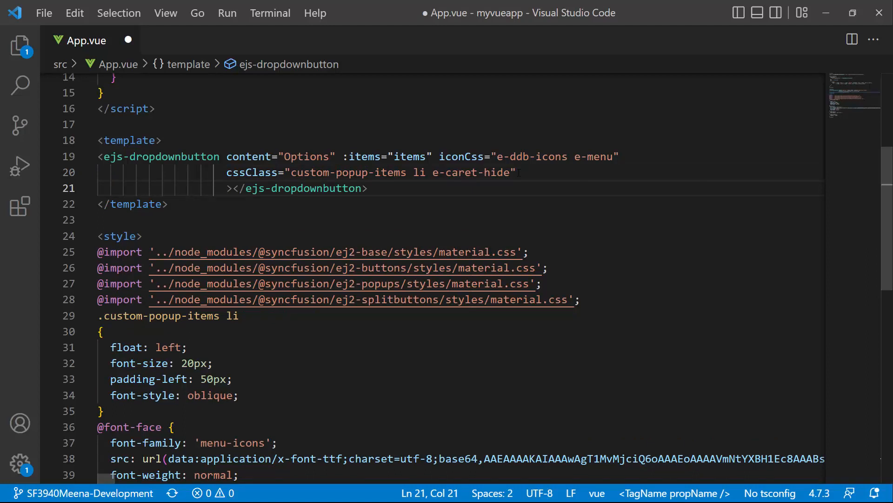
Add disabled="true" to the ejs-dropdownbutton tag
type("disabled")
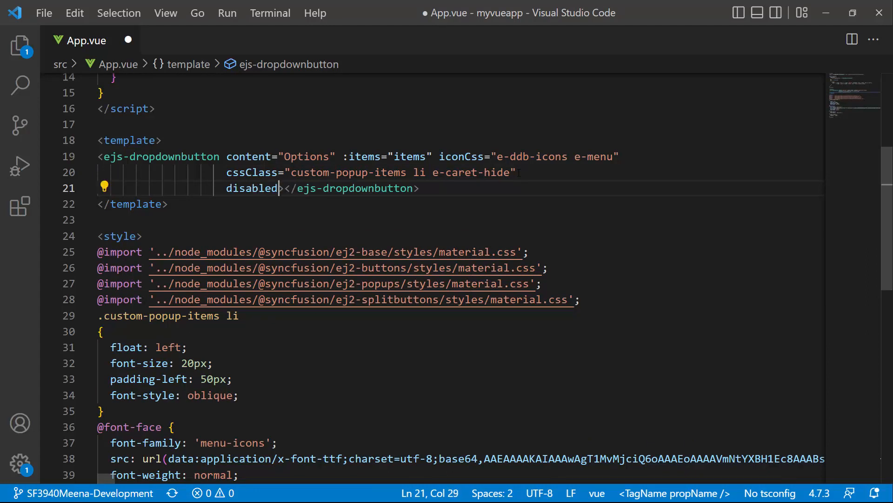
type("=\"true\"")
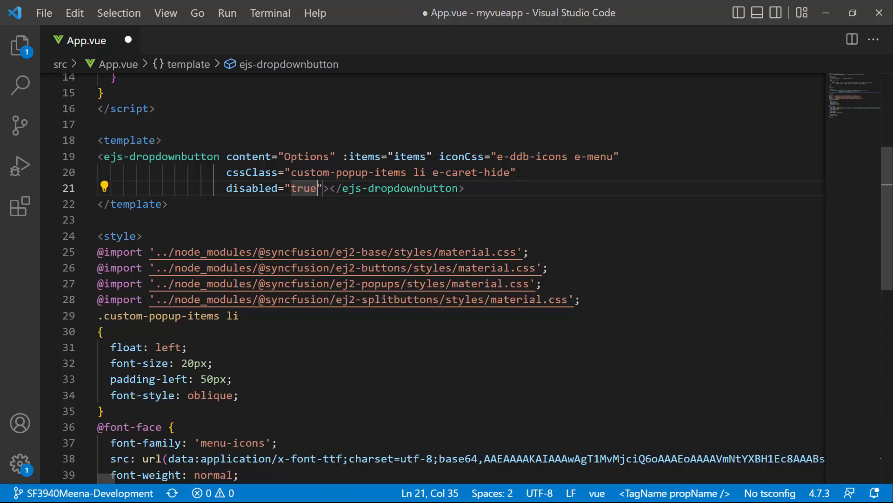